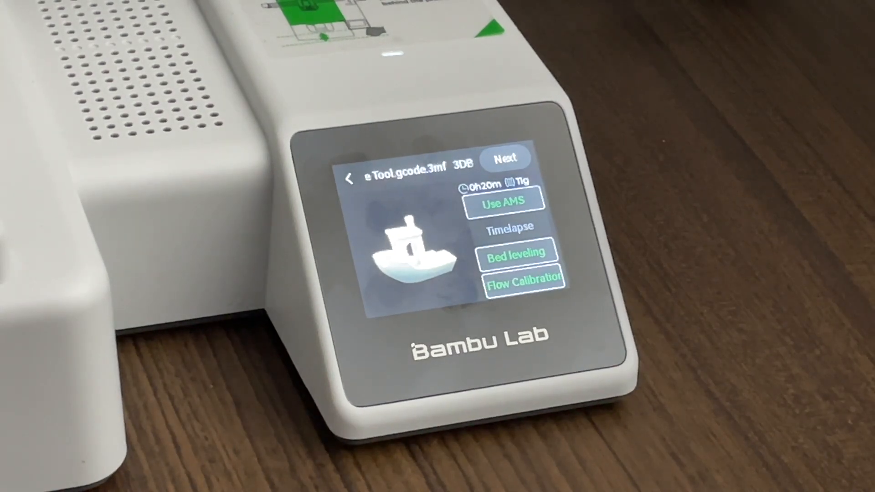
On the printer touchscreen, accept the print options and pick a filament slot for the boat
{"action": "left_click", "coordinate": [502, 158]}
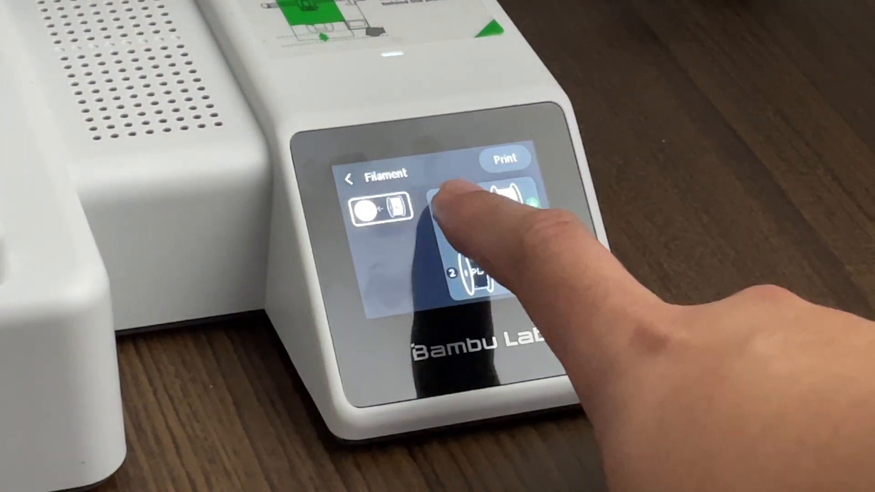
{"action": "left_click", "coordinate": [504, 159]}
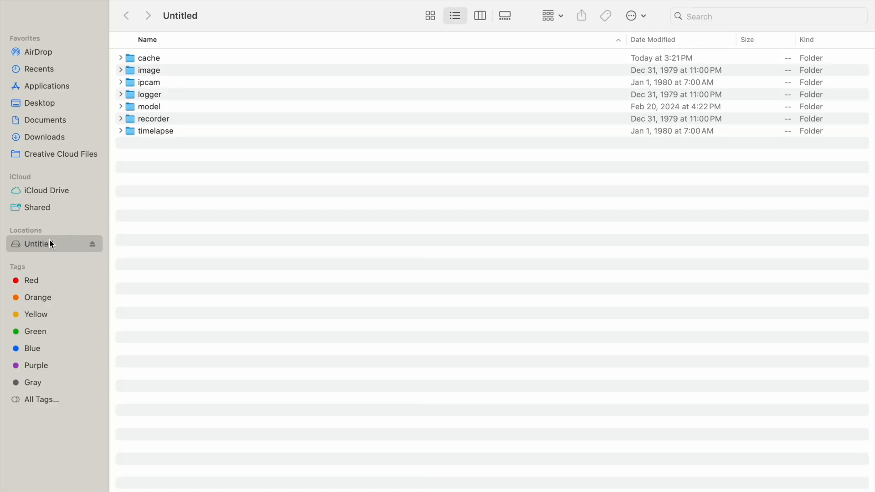
Check the Untitled card's 31.7 GB capacity via Get Info and browse its ipcam and recorder folders
{"action": "right_click", "coordinate": [36, 243]}
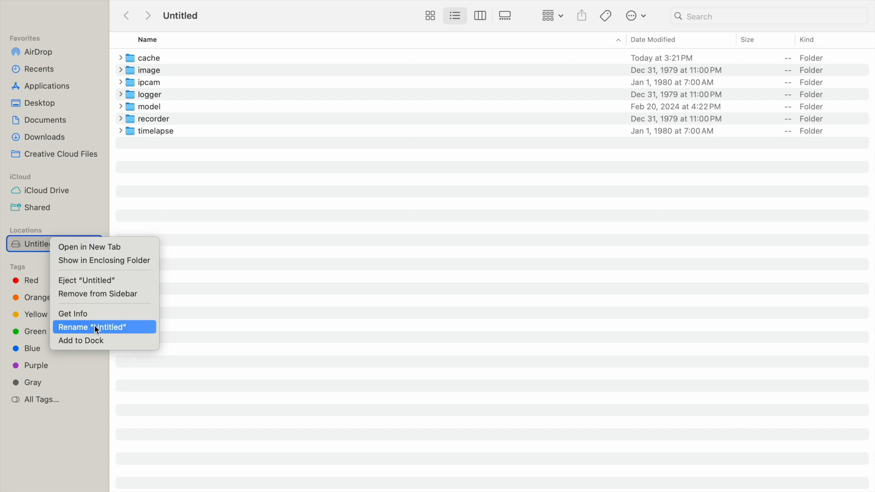
{"action": "left_click", "coordinate": [73, 314]}
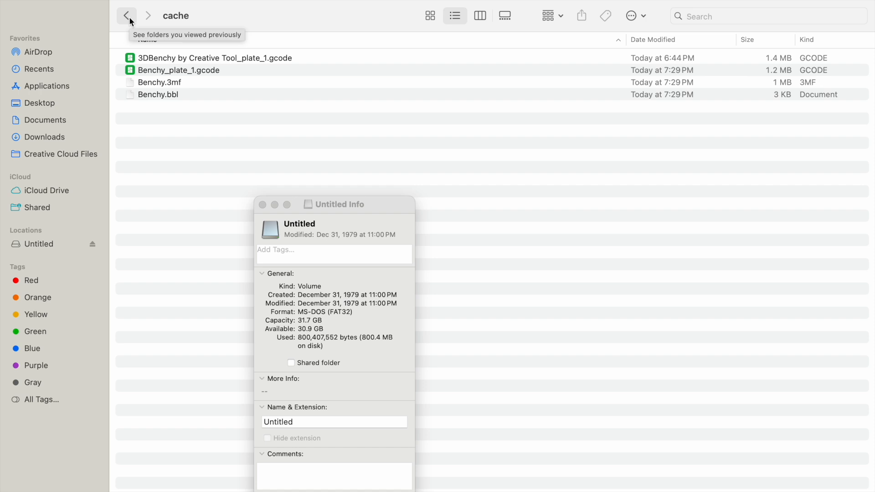
{"action": "left_click", "coordinate": [127, 15]}
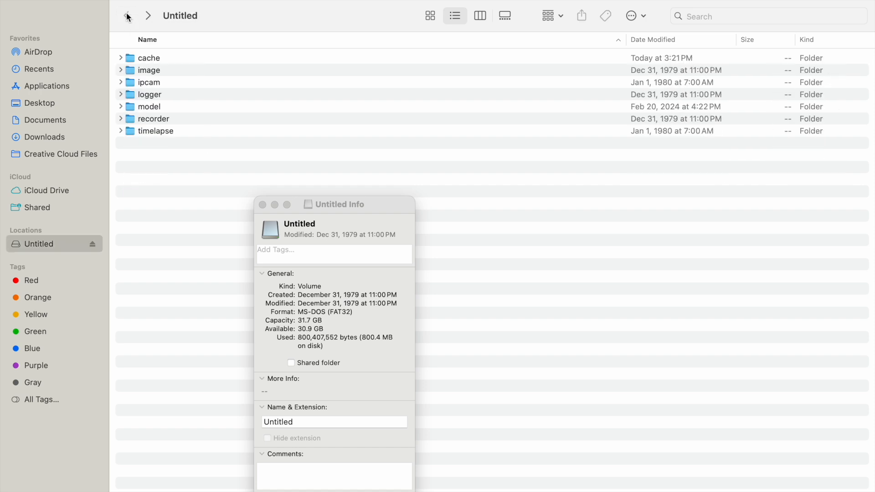
{"action": "left_click", "coordinate": [148, 15]}
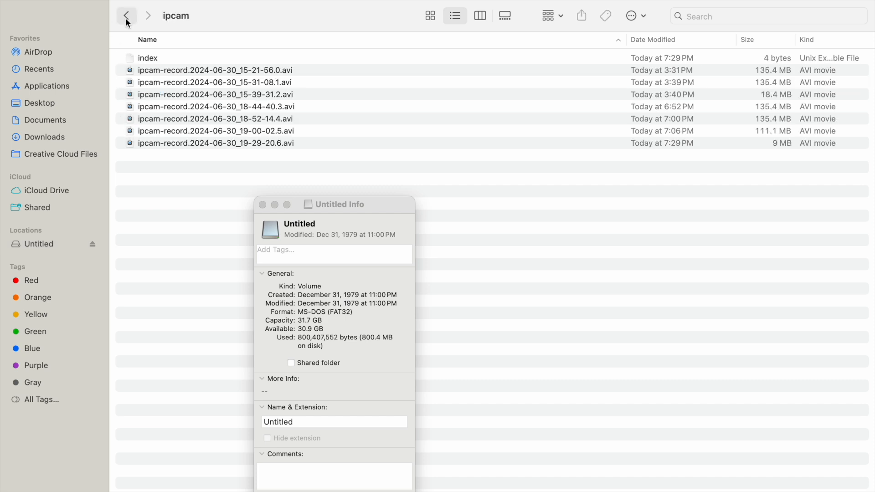
{"action": "left_click", "coordinate": [126, 15]}
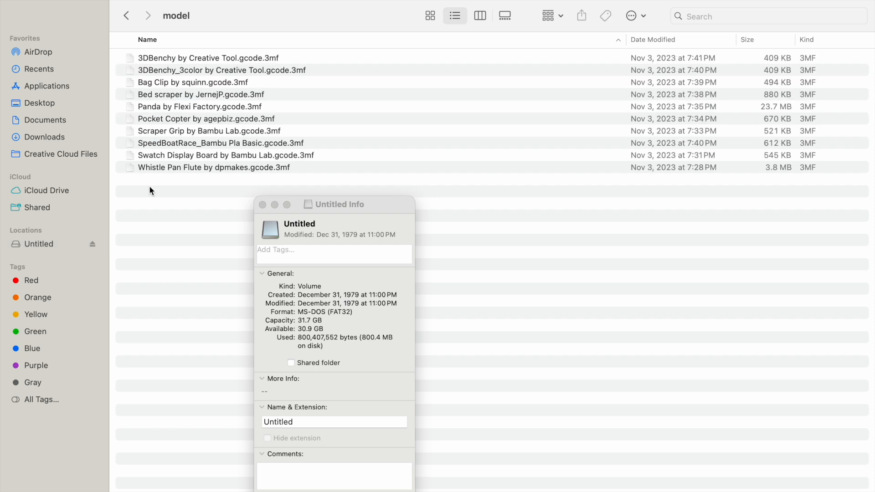
{"action": "mouse_move", "coordinate": [127, 16]}
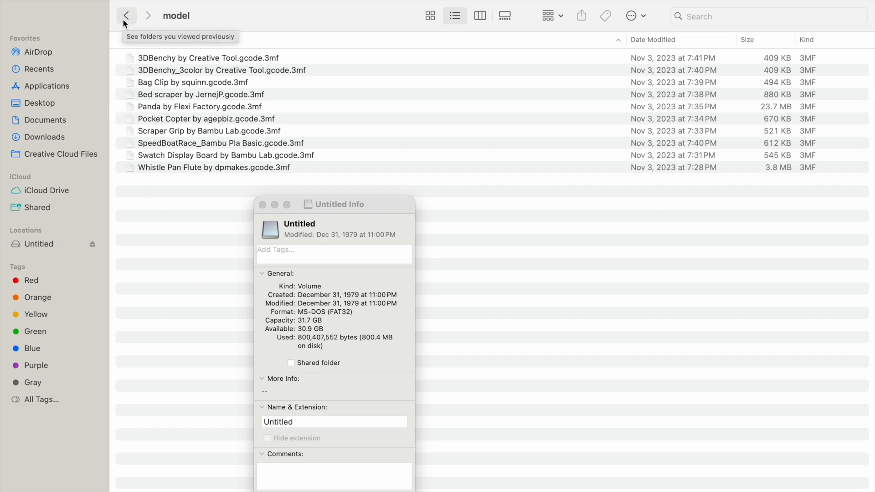
{"action": "left_click", "coordinate": [126, 15]}
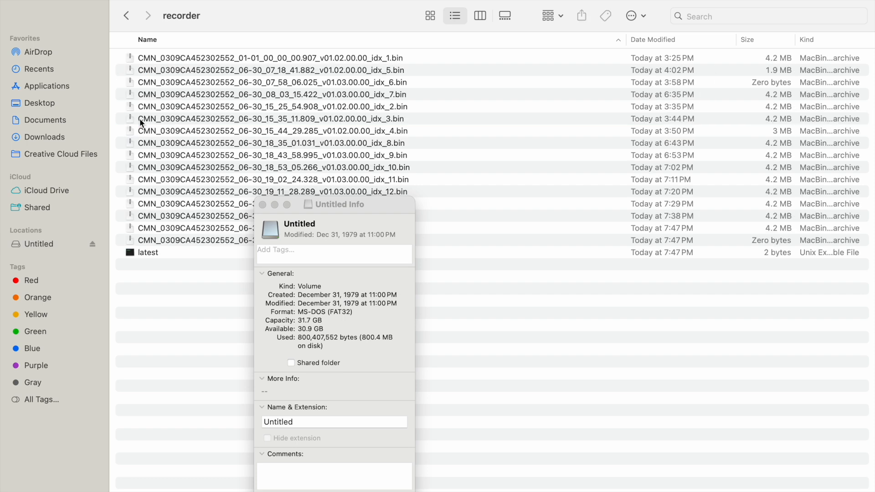
{"action": "mouse_move", "coordinate": [132, 65]}
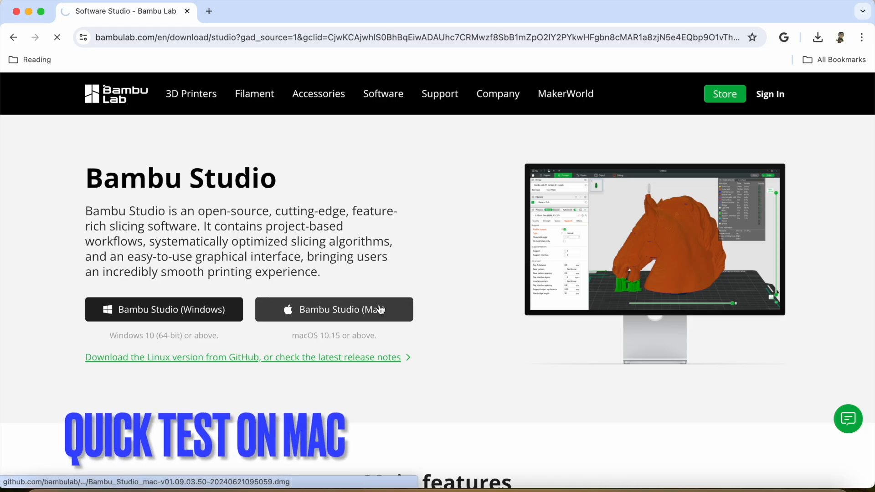
Download the macOS version of Bambu Studio from the Bambu Lab website
{"action": "left_click", "coordinate": [333, 309]}
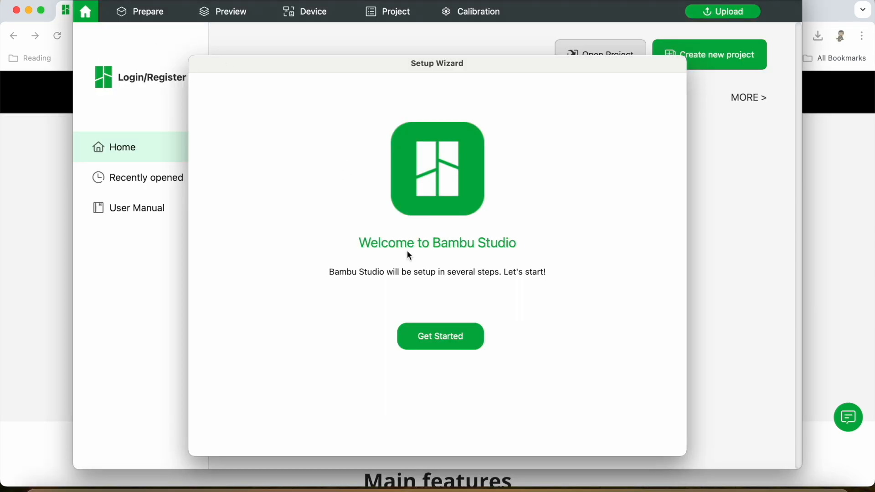
Complete the setup wizard with region, A1 mini 0.4 nozzle printer and Bambu PLA Basic filament
{"action": "left_click", "coordinate": [440, 336]}
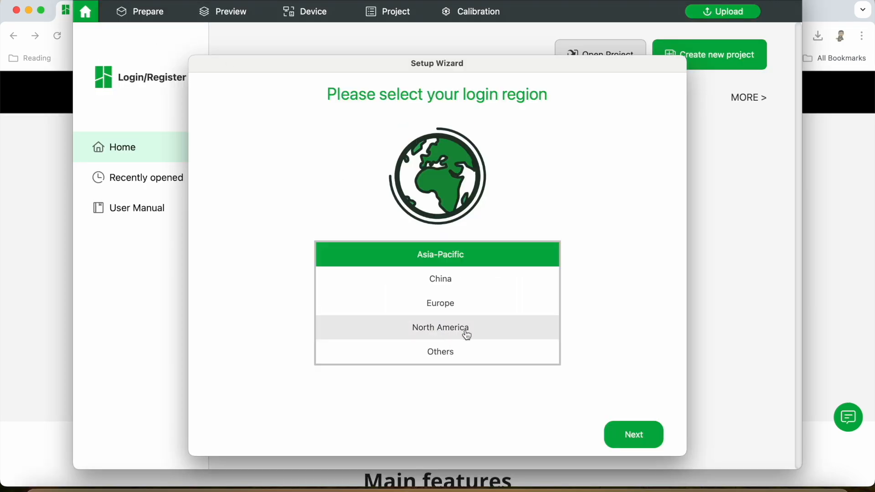
{"action": "left_click", "coordinate": [633, 435]}
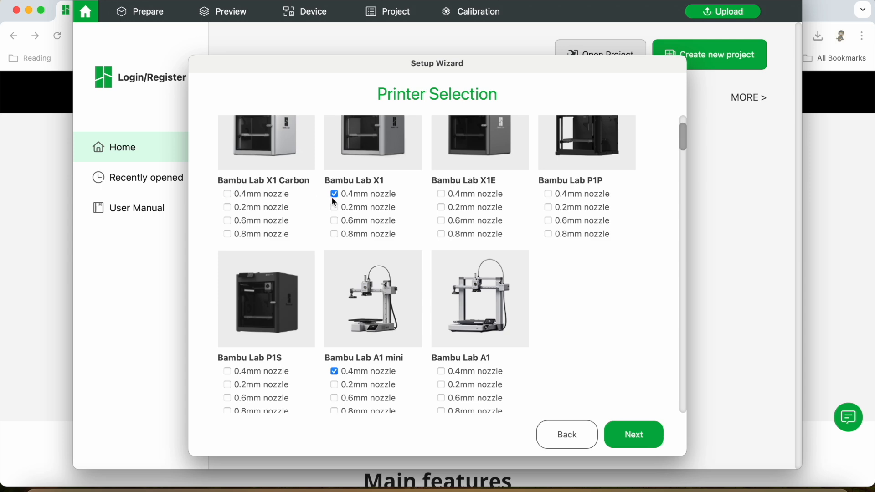
{"action": "scroll", "scroll_direction": "down", "scroll_amount": 3}
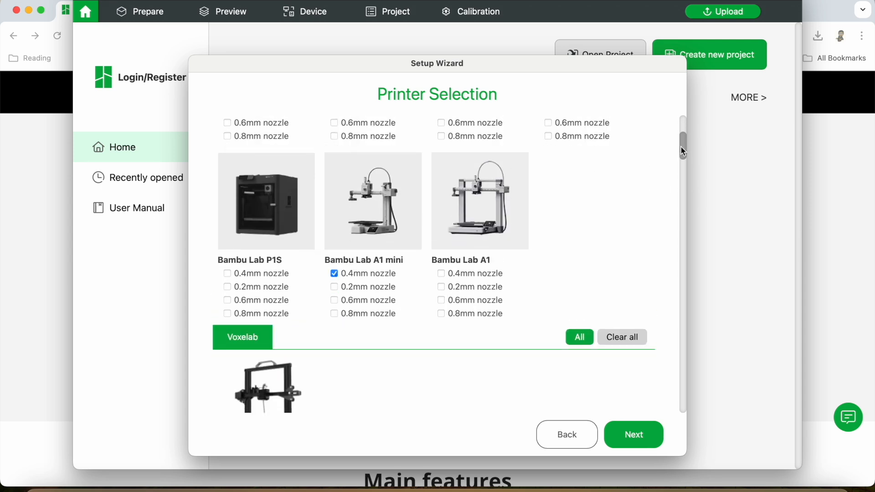
{"action": "left_click", "coordinate": [633, 434]}
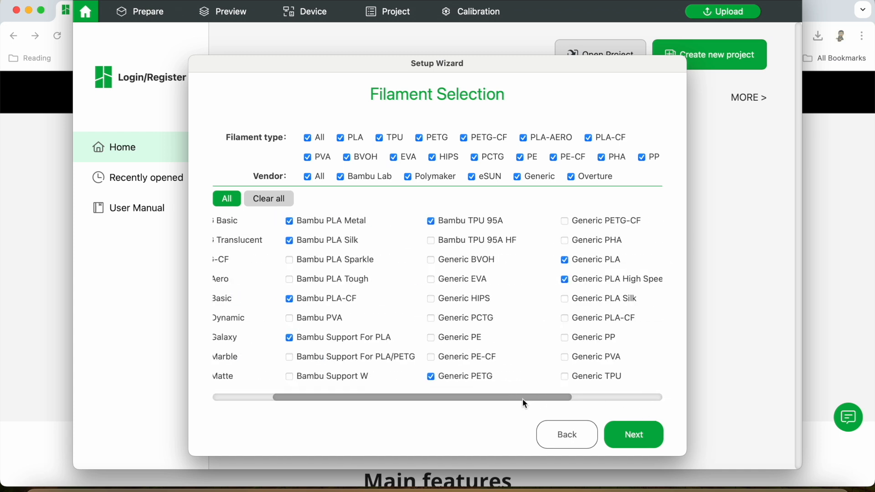
{"action": "left_click", "coordinate": [633, 434]}
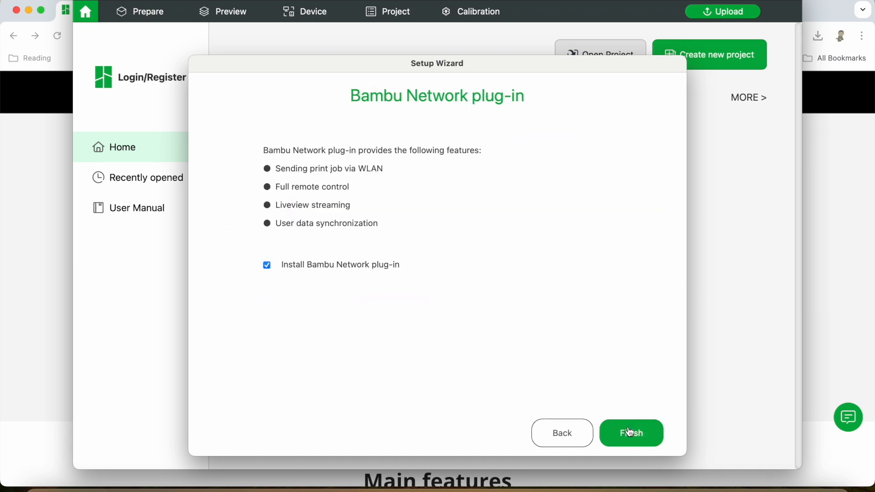
{"action": "left_click", "coordinate": [631, 433]}
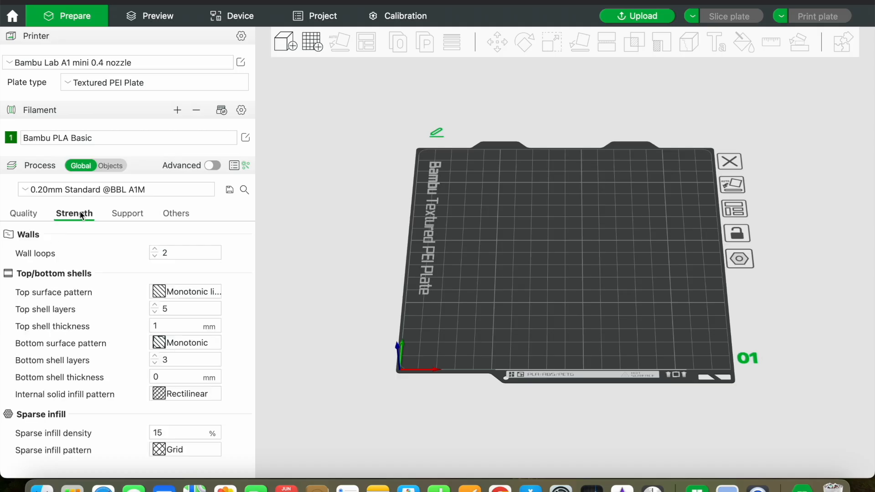
Turn on Advanced process settings, review the Others and Quality tabs, and start importing a model
{"action": "left_click", "coordinate": [173, 213]}
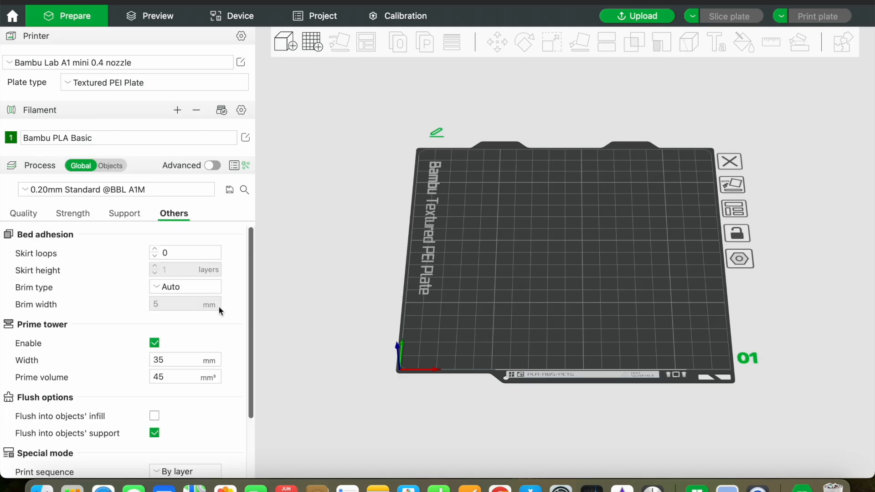
{"action": "left_click", "coordinate": [23, 213]}
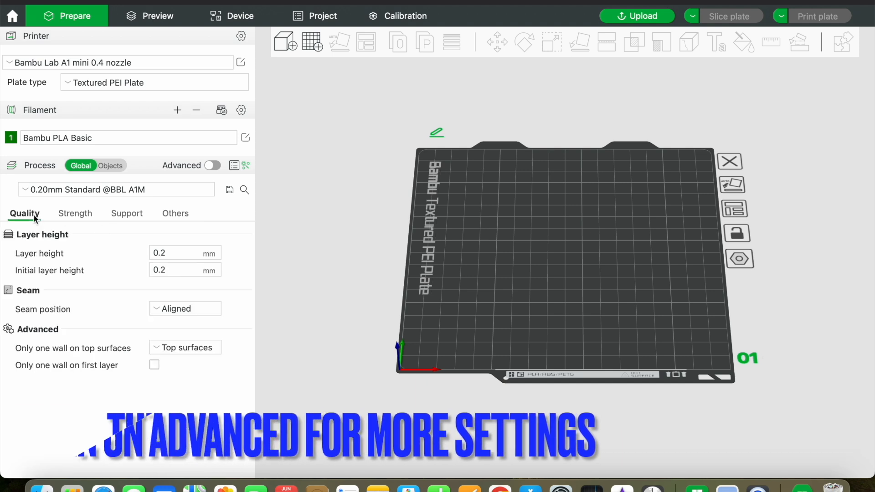
{"action": "left_click", "coordinate": [211, 165]}
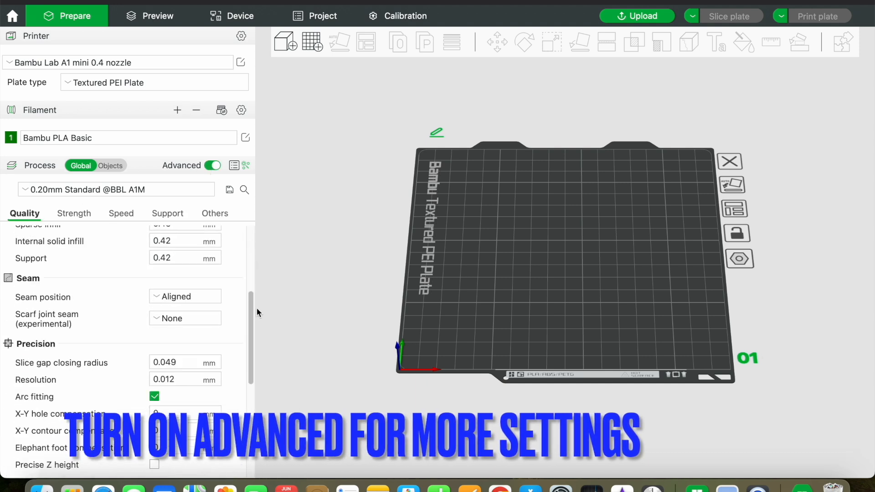
{"action": "scroll", "scroll_direction": "down", "scroll_amount": 3}
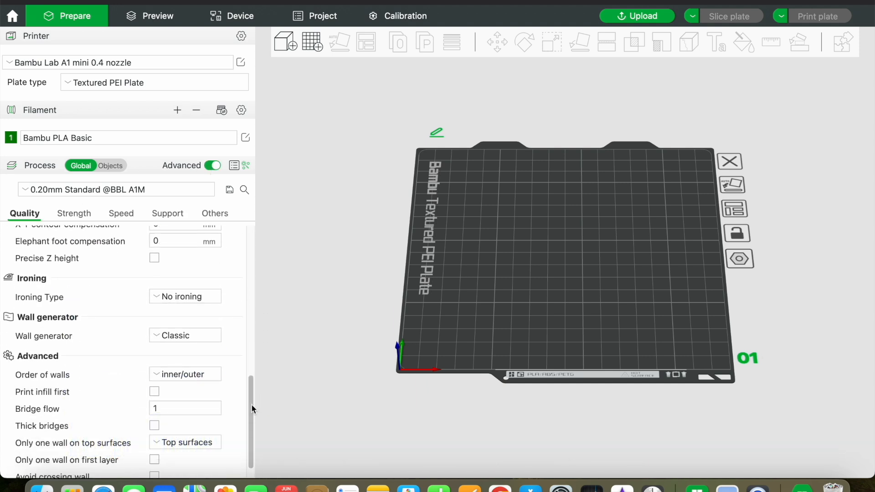
{"action": "scroll", "scroll_direction": "down", "scroll_amount": 3}
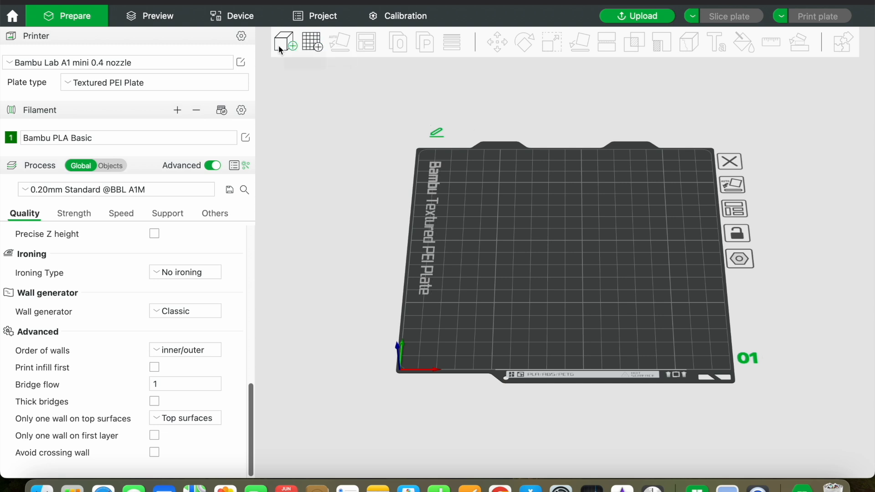
{"action": "left_click", "coordinate": [284, 42]}
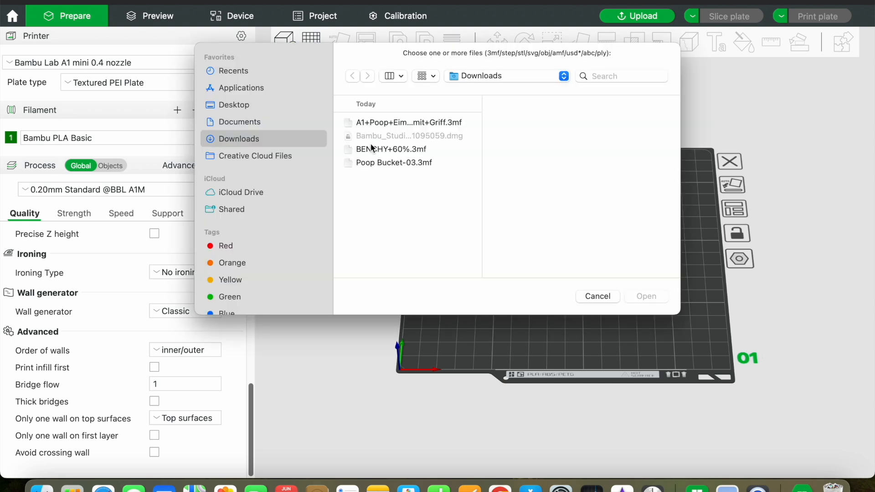
Import and auto-orient Benchy, sync four AMS filaments, and slice the plate
{"action": "double_click", "coordinate": [392, 149]}
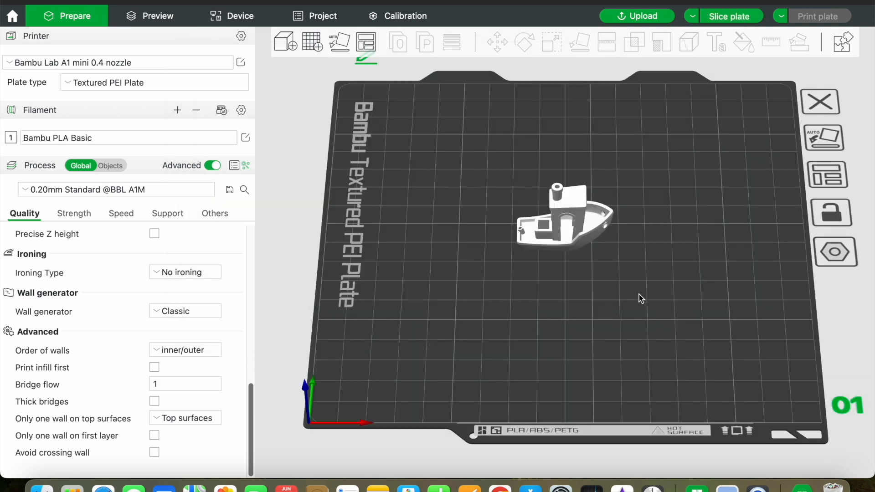
{"action": "mouse_move", "coordinate": [338, 42]}
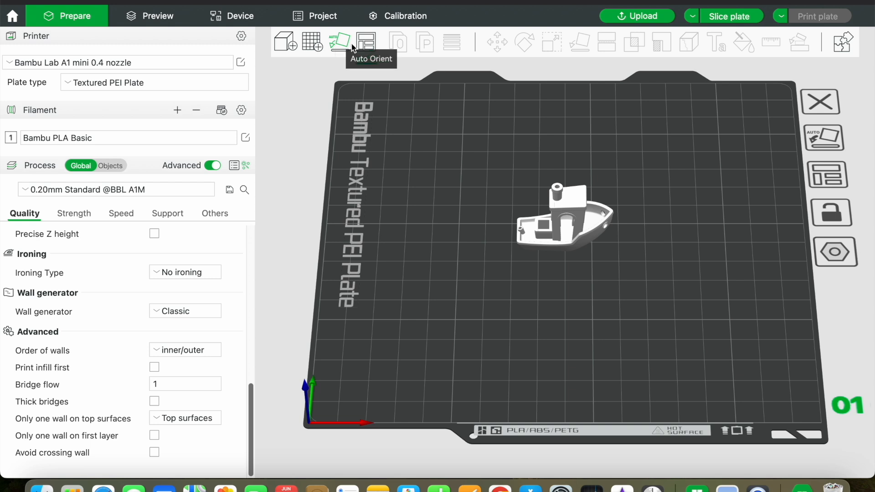
{"action": "left_click", "coordinate": [339, 42]}
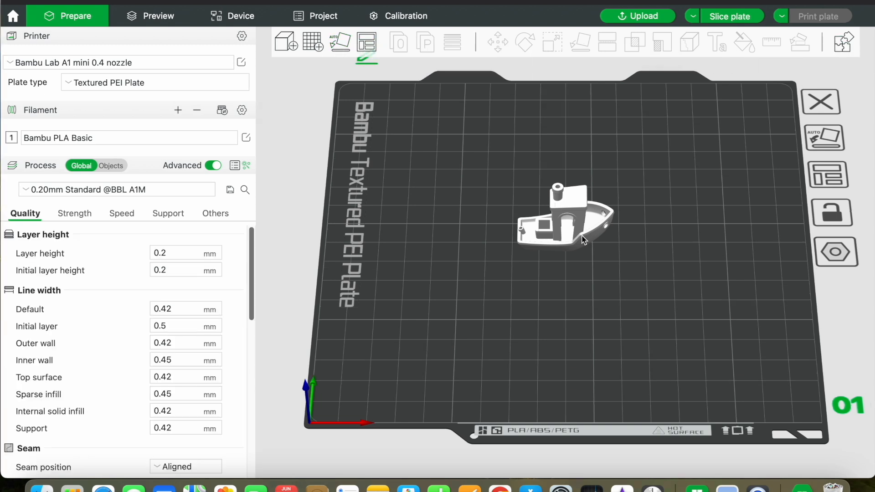
{"action": "left_click", "coordinate": [565, 218]}
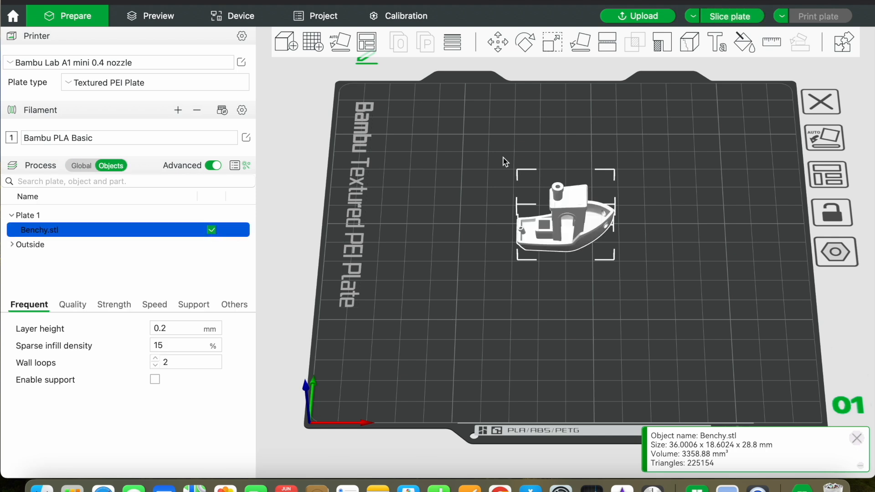
{"action": "mouse_move", "coordinate": [222, 109]}
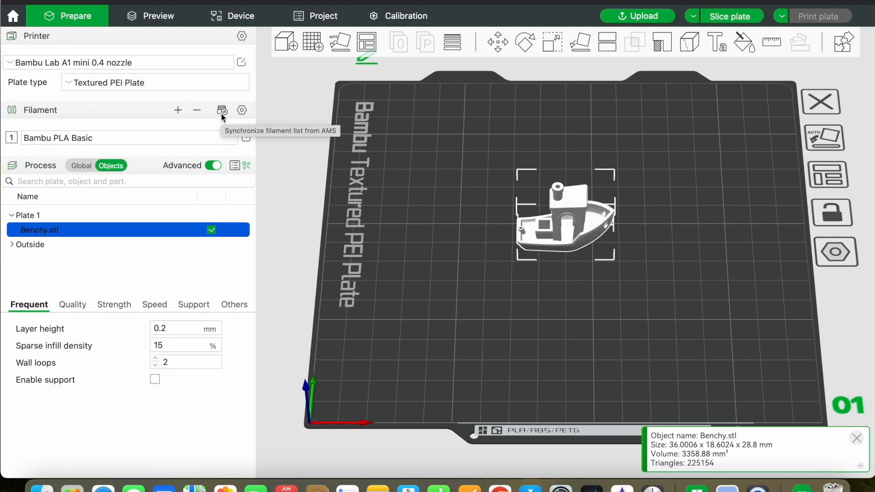
{"action": "left_click", "coordinate": [222, 110]}
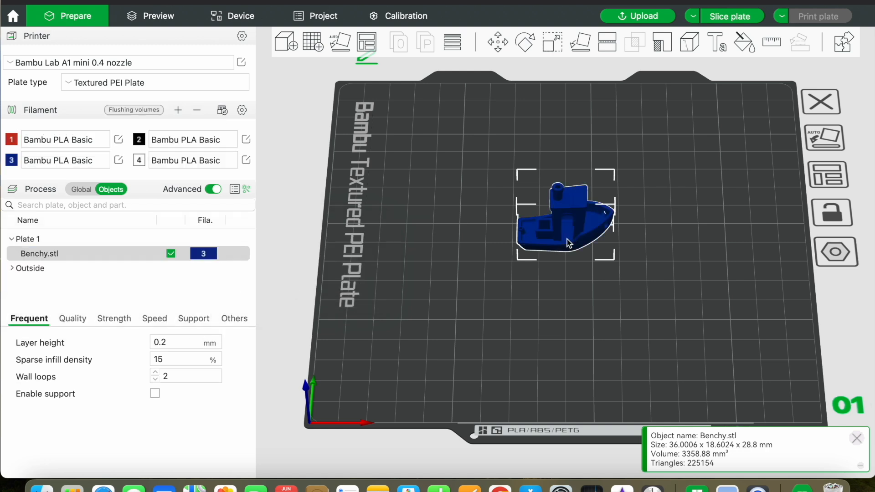
{"action": "left_click", "coordinate": [730, 15]}
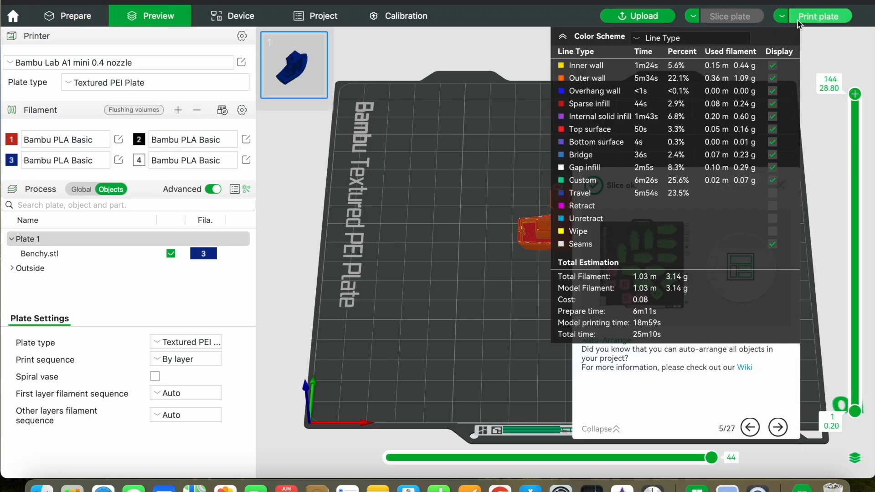
Send the sliced Benchy plate to the A1 mini printer
{"action": "left_click", "coordinate": [818, 15]}
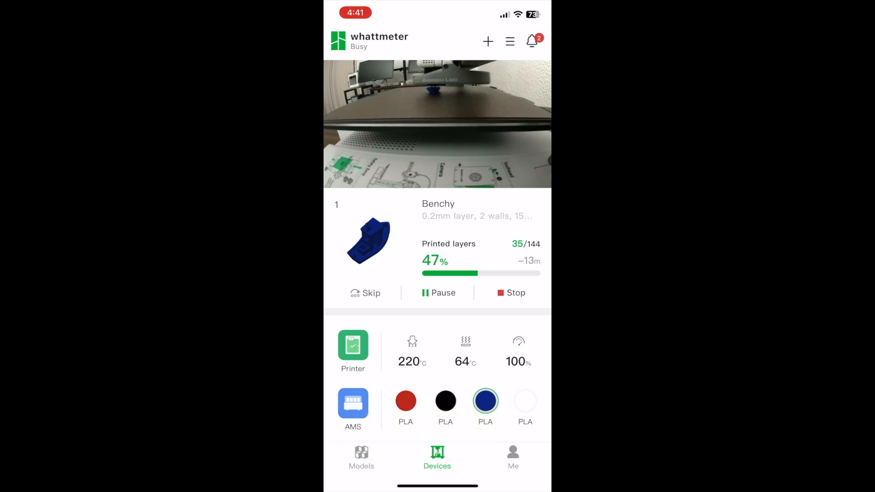
{"action": "left_click", "coordinate": [437, 123]}
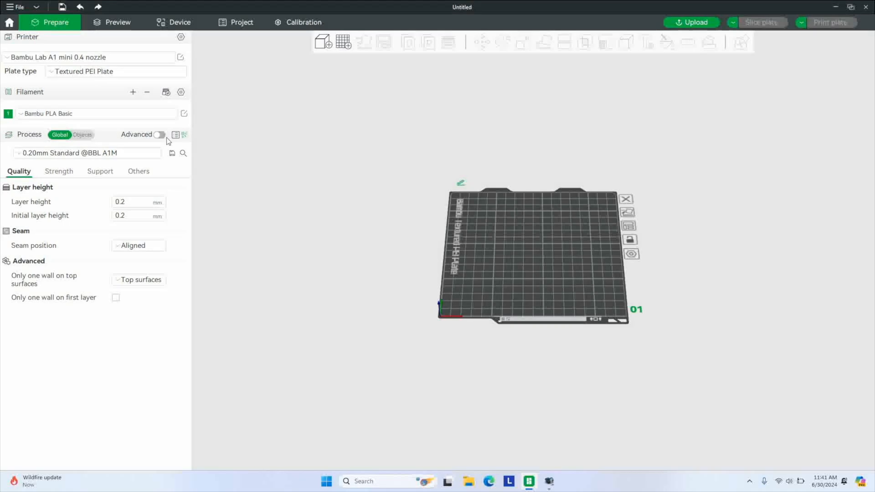
Enable Advanced process settings and show the Strength tab with wall loops and infill
{"action": "left_click", "coordinate": [159, 134]}
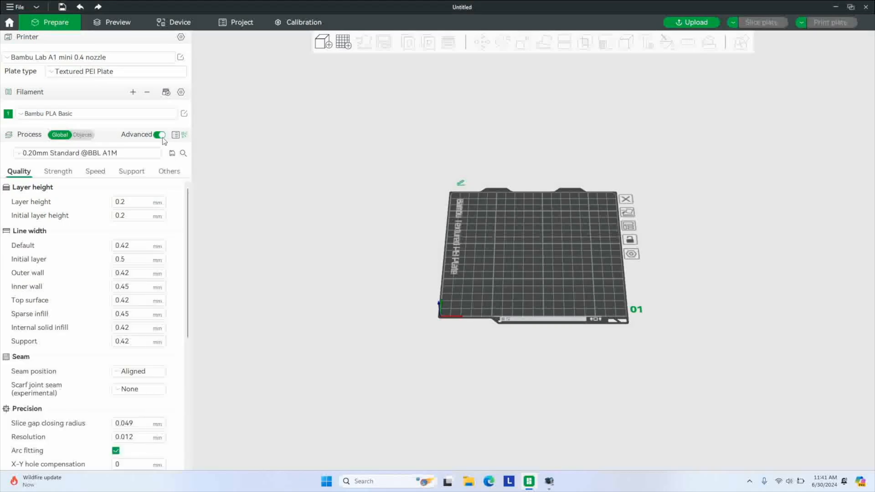
{"action": "scroll", "scroll_direction": "down", "scroll_amount": 3}
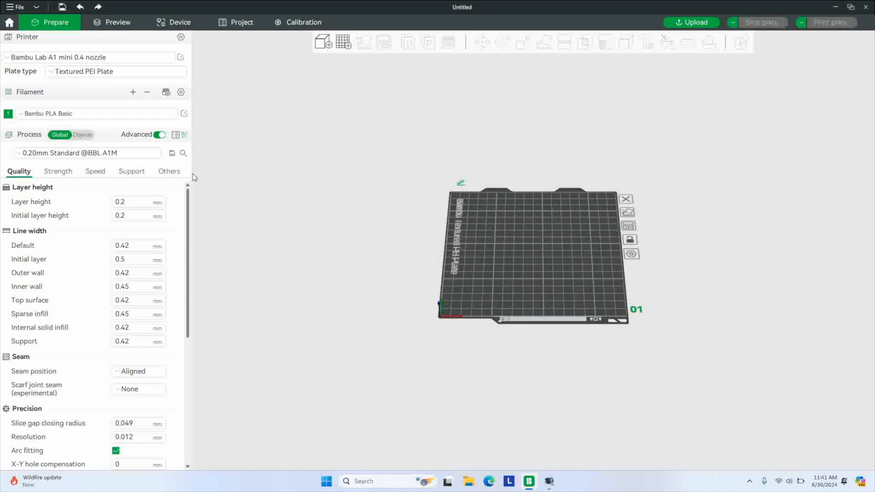
{"action": "left_click", "coordinate": [57, 171]}
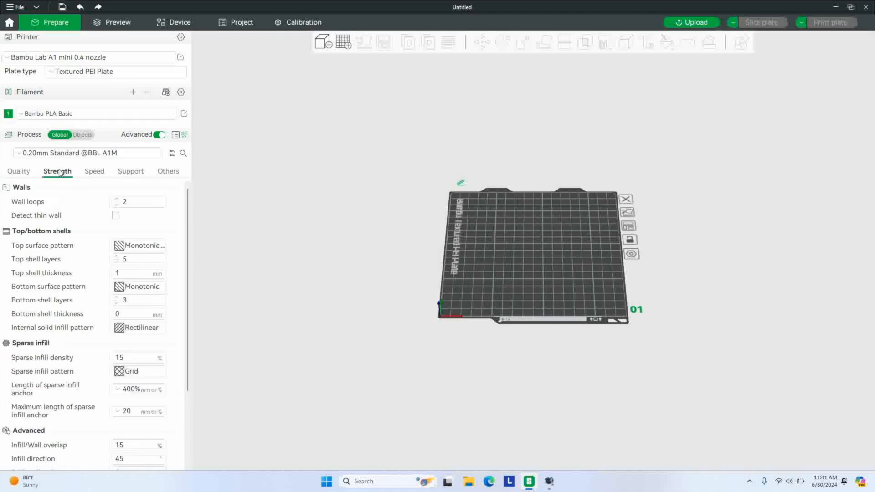
{"action": "mouse_move", "coordinate": [94, 172]}
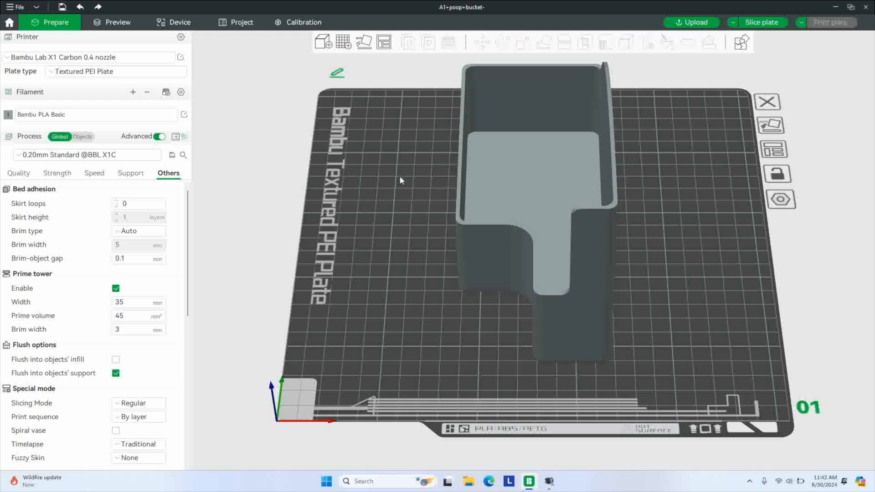
{"action": "mouse_move", "coordinate": [393, 149]}
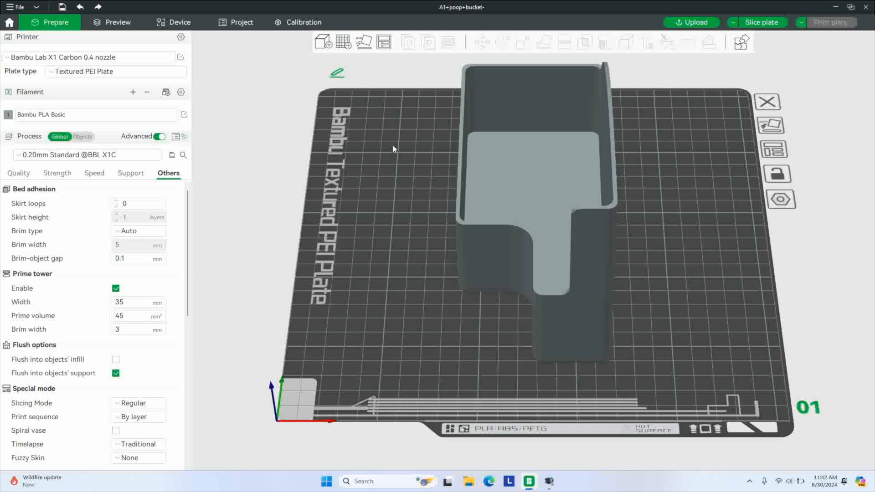
{"action": "mouse_move", "coordinate": [366, 162]}
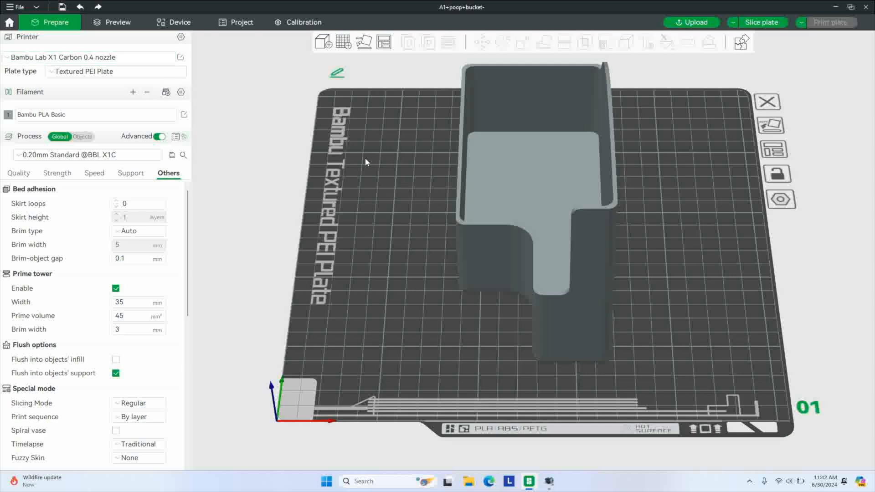
{"action": "mouse_move", "coordinate": [473, 224]}
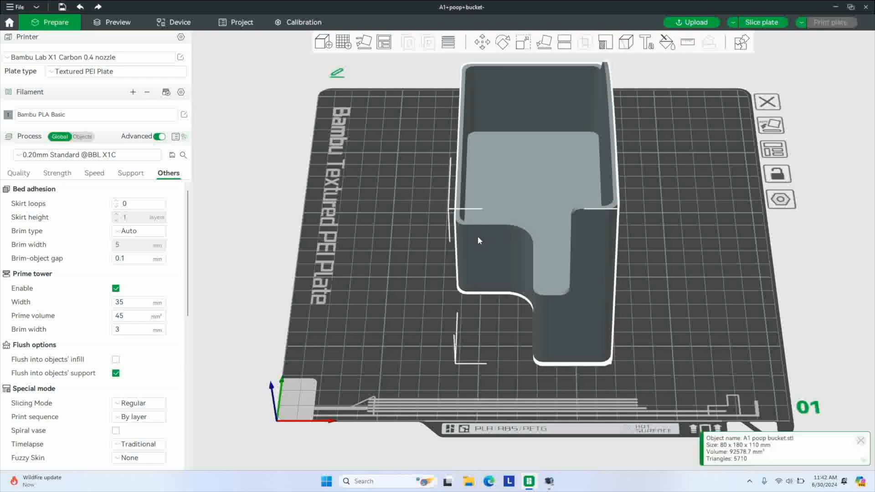
Shift the poop bucket across the plate and turn it slightly about its Z axis
{"action": "left_click", "coordinate": [502, 42]}
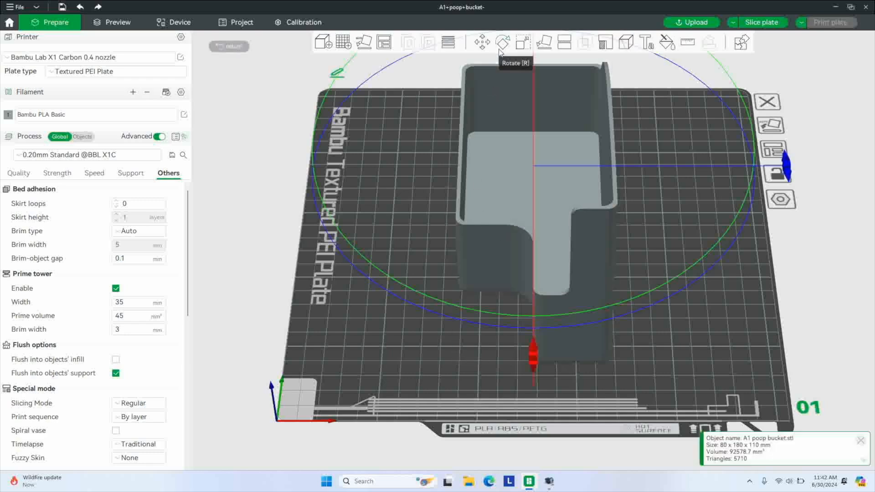
{"action": "left_click", "coordinate": [501, 42]}
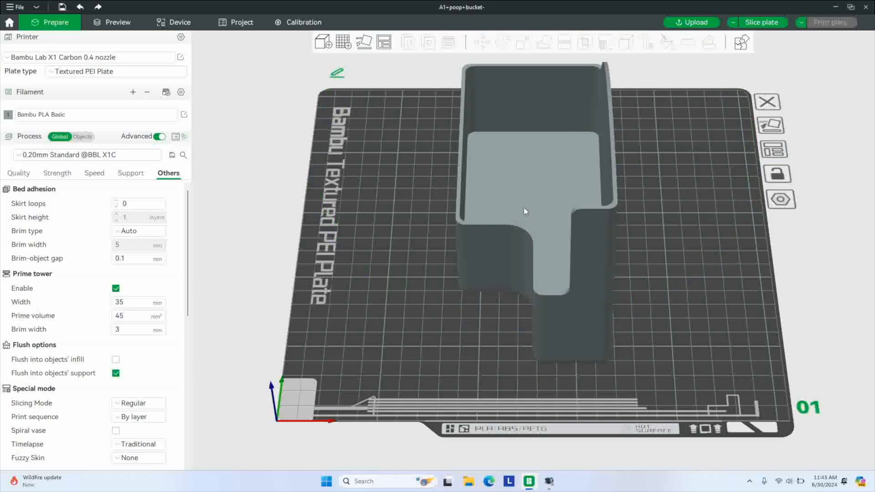
{"action": "mouse_move", "coordinate": [412, 223]}
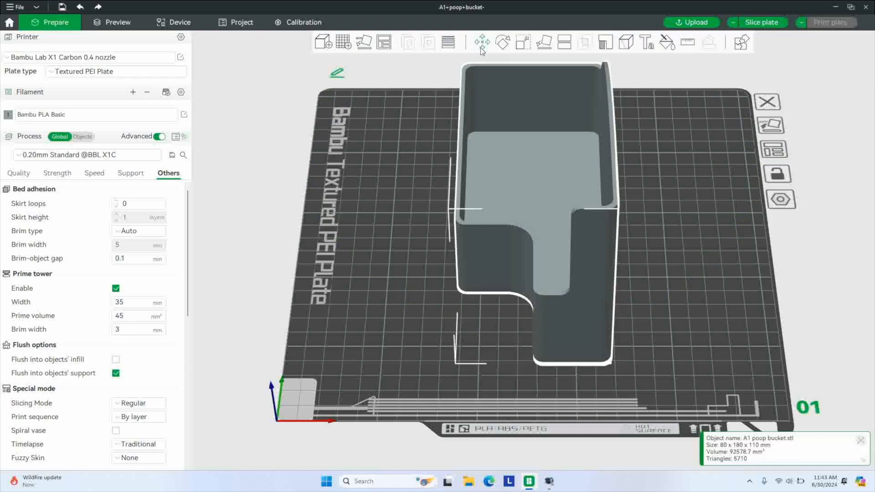
{"action": "left_click", "coordinate": [481, 42]}
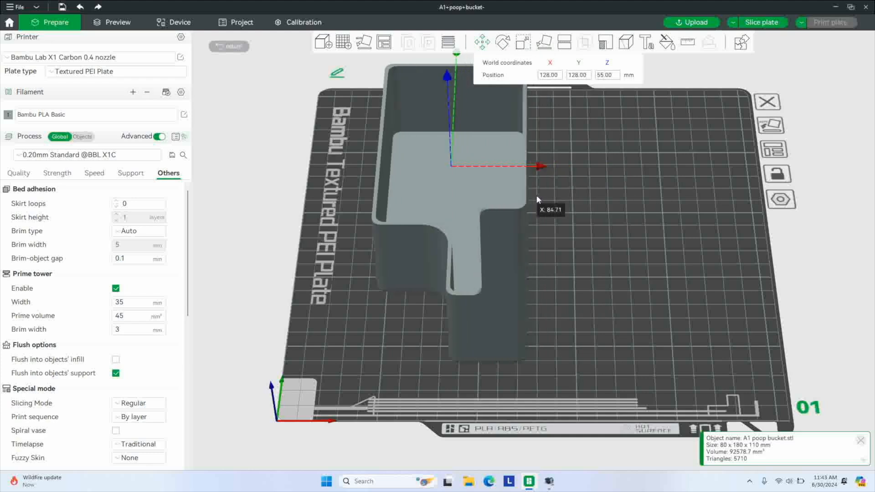
{"action": "left_click_drag", "start_coordinate": [544, 166], "coordinate": [536, 166]}
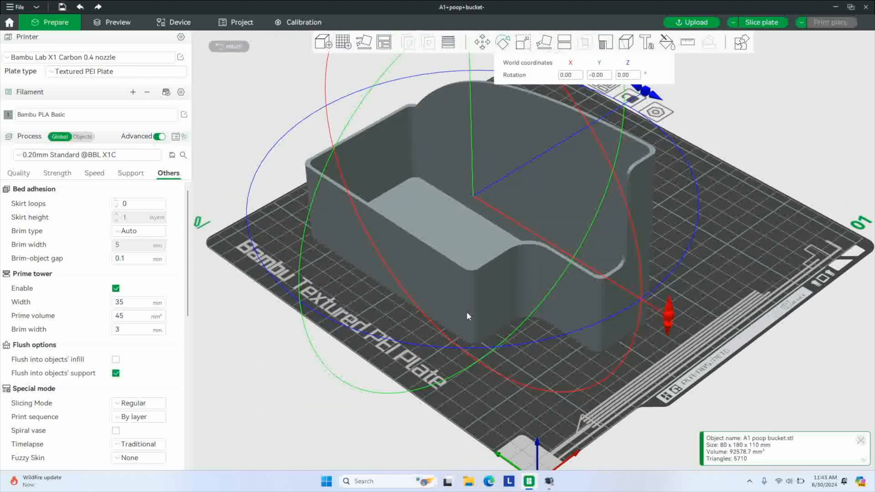
{"action": "left_click_drag", "start_coordinate": [467, 317], "coordinate": [529, 336]}
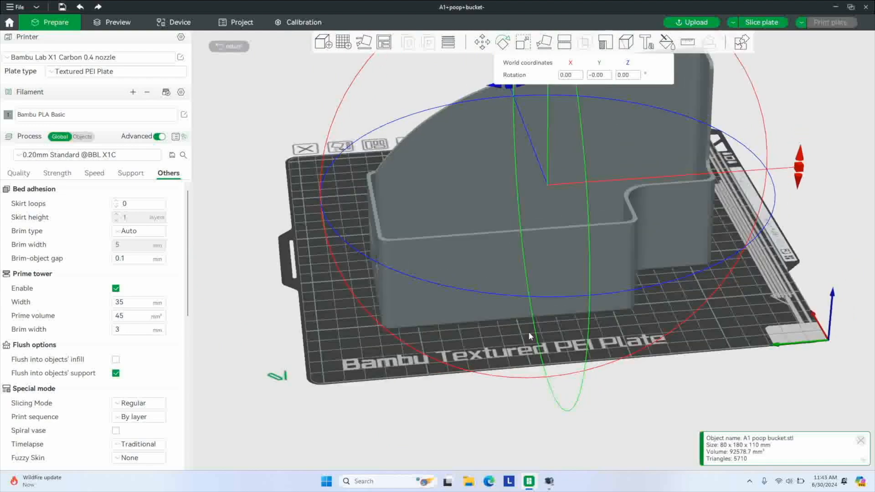
{"action": "left_click_drag", "start_coordinate": [530, 336], "coordinate": [498, 345]}
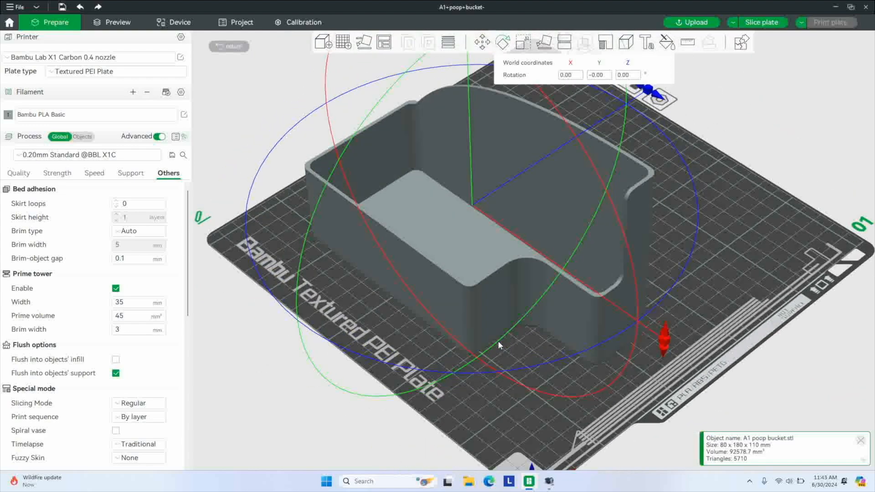
{"action": "mouse_move", "coordinate": [657, 296]}
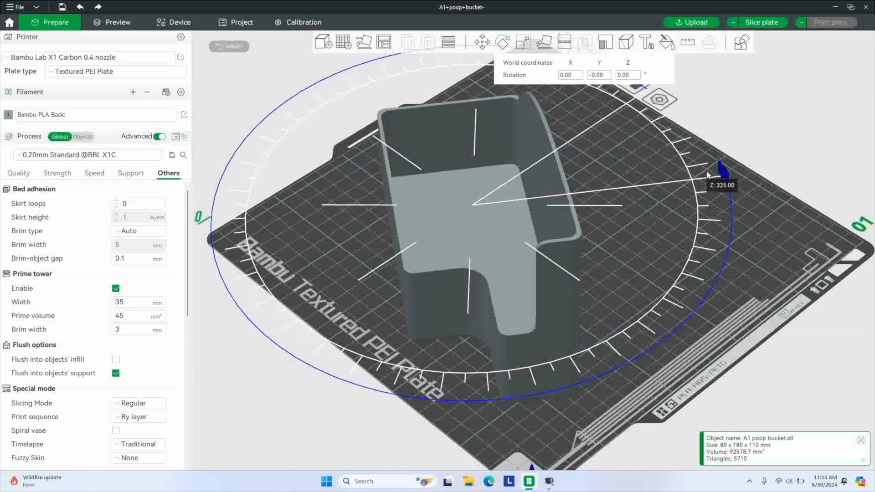
{"action": "left_click_drag", "start_coordinate": [717, 167], "coordinate": [658, 98]}
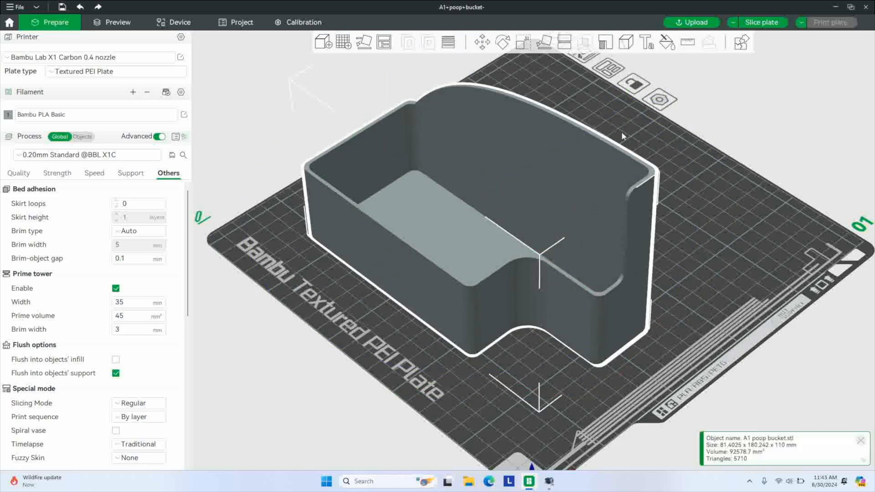
Open Color Painting on the bucket in Height Range mode
{"action": "left_click", "coordinate": [666, 42]}
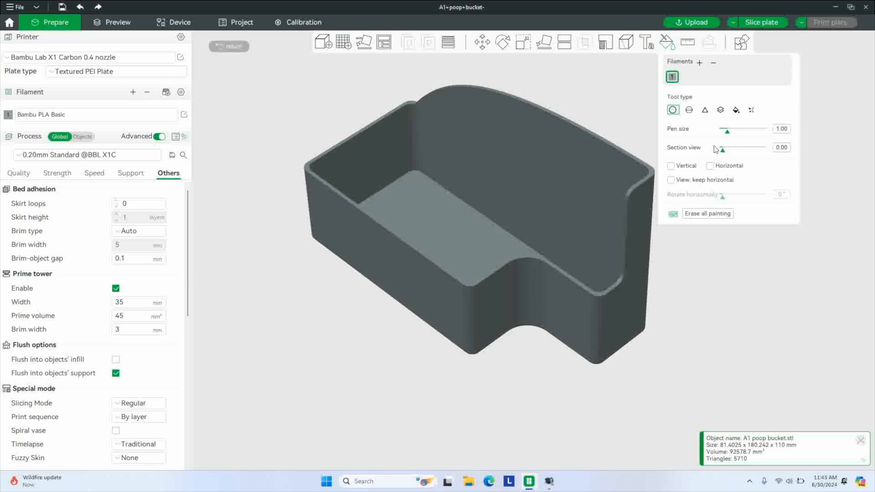
{"action": "mouse_move", "coordinate": [721, 109]}
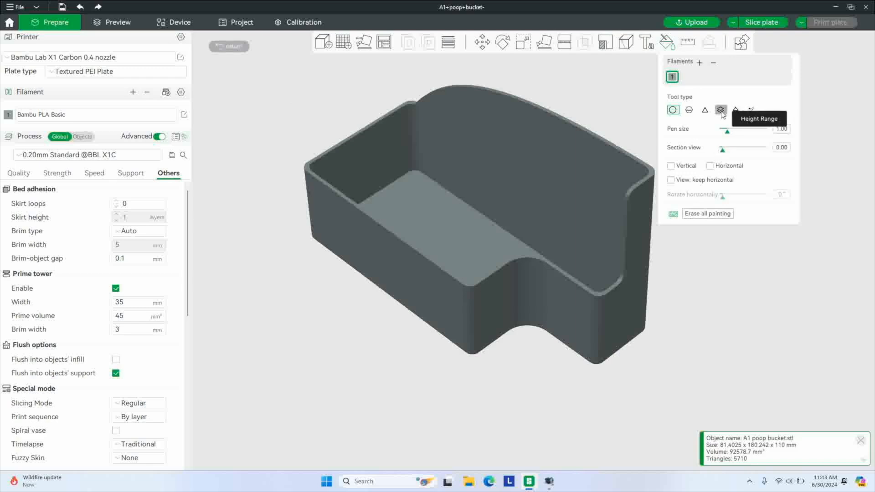
{"action": "left_click", "coordinate": [720, 109]}
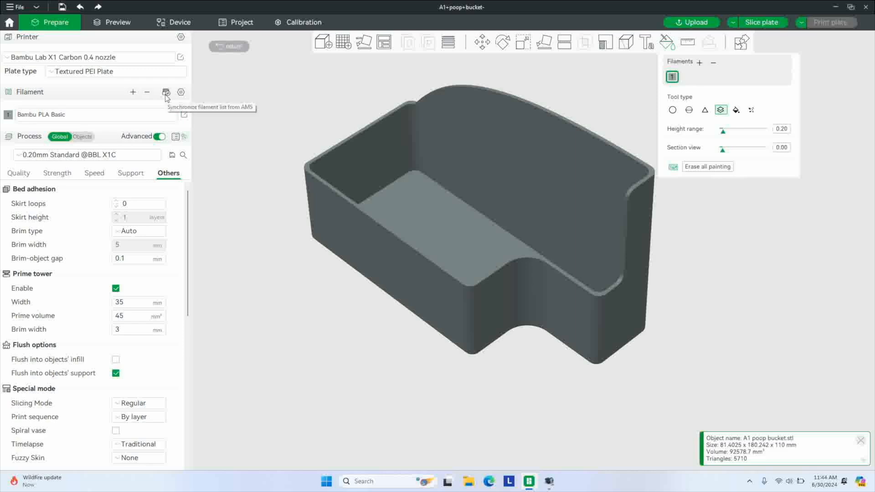
{"action": "mouse_move", "coordinate": [190, 189]}
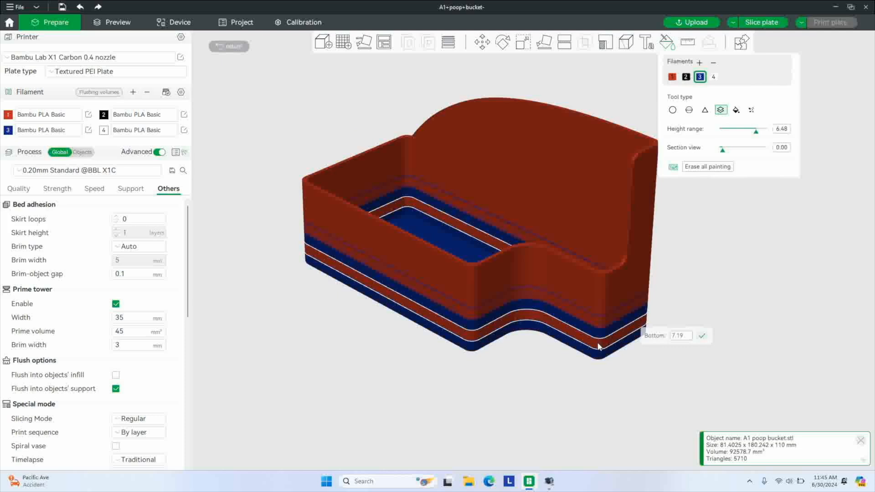
{"action": "mouse_move", "coordinate": [760, 138]}
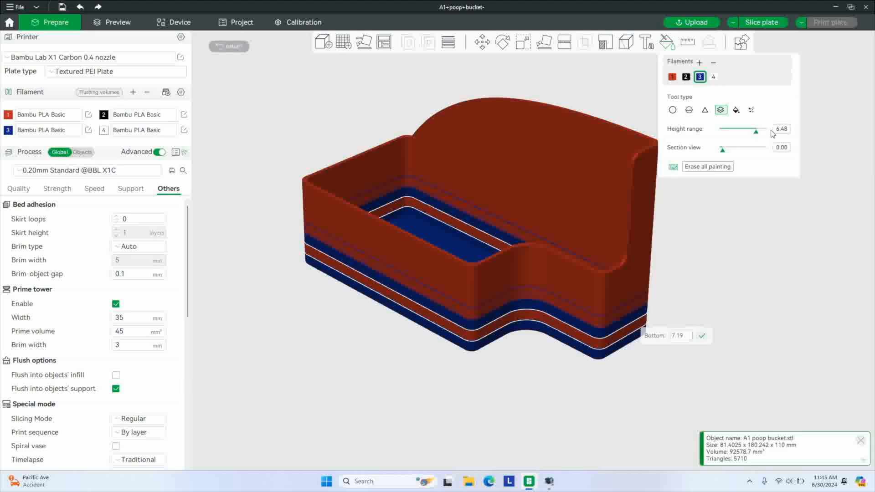
{"action": "mouse_move", "coordinate": [708, 317]}
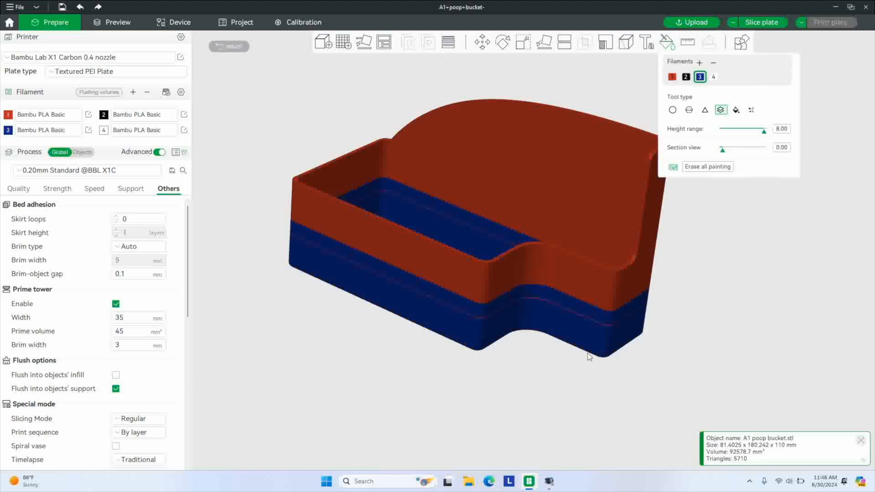
Paint the white middle height band on the bucket and close the painting tool
{"action": "left_click", "coordinate": [587, 308]}
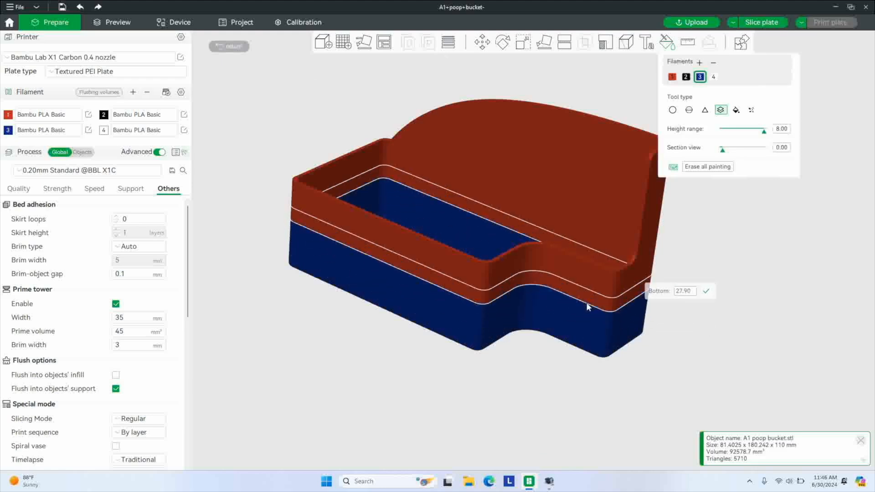
{"action": "left_click", "coordinate": [714, 77]}
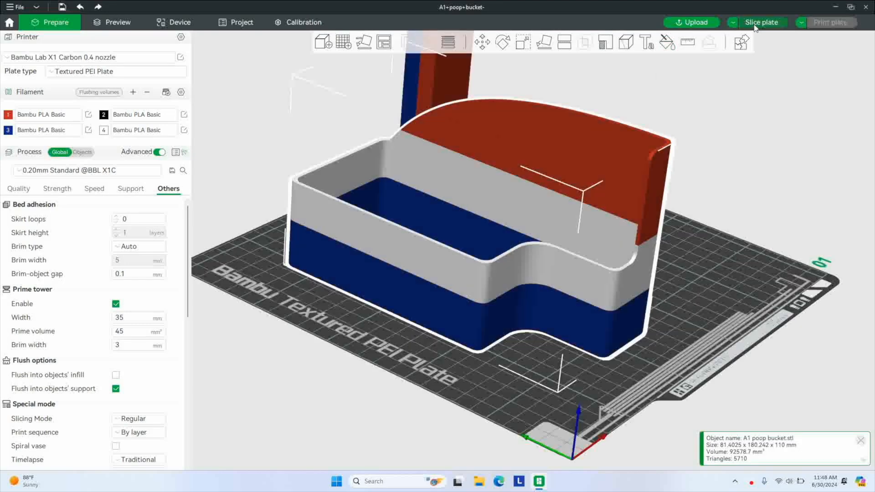
Slice the painted bucket and dismiss the print job after the printer mismatch warning
{"action": "left_click", "coordinate": [761, 22]}
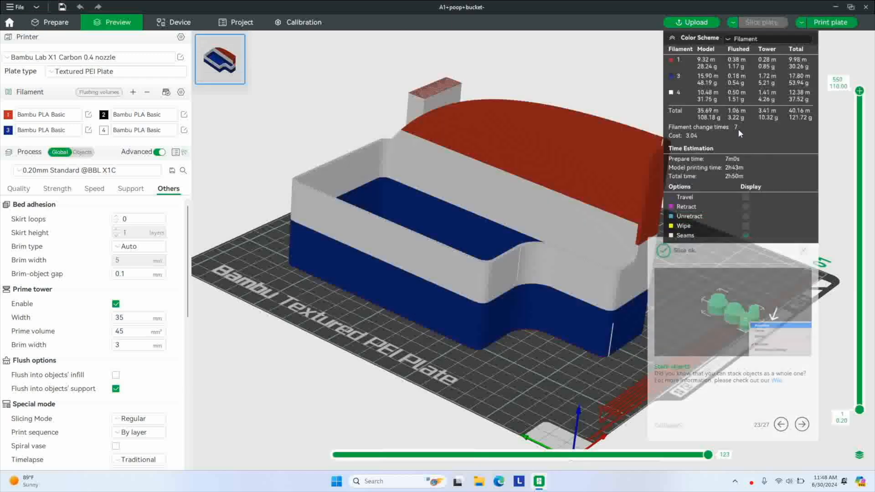
{"action": "left_click", "coordinate": [830, 22]}
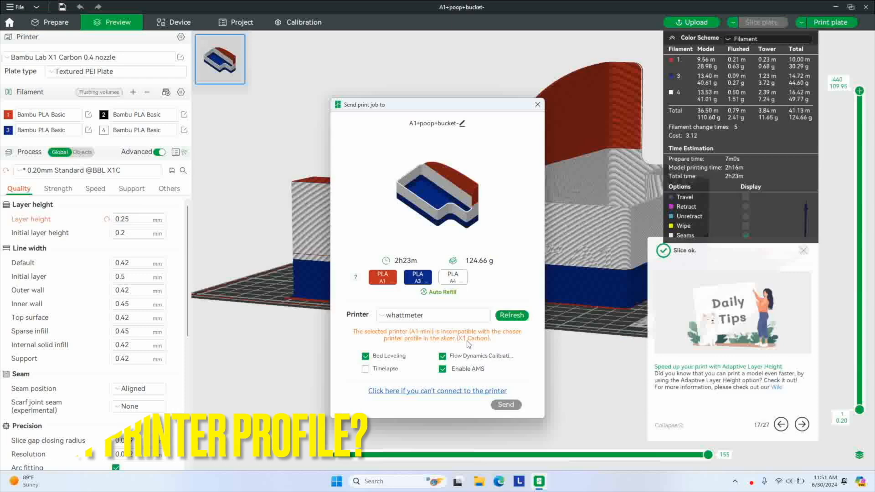
{"action": "left_click", "coordinate": [536, 105]}
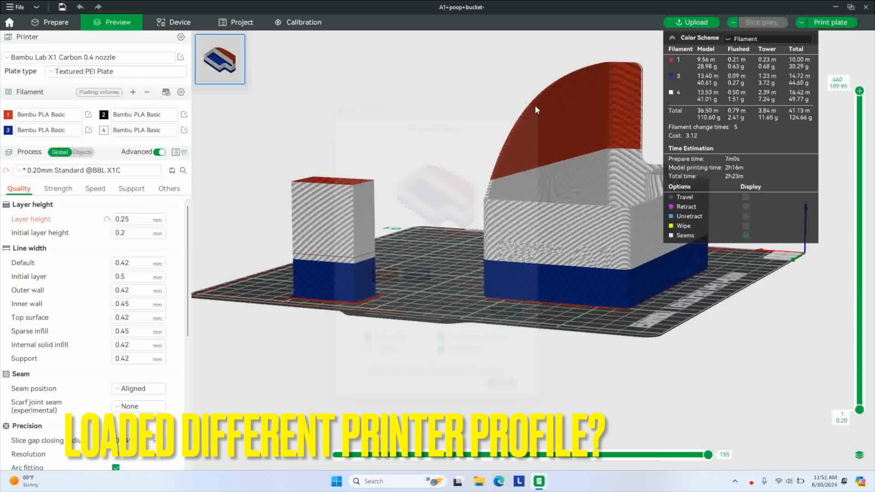
Switch to the A1 mini 0.4 nozzle profile keeping modified values, then open Select/Remove printers
{"action": "left_click", "coordinate": [89, 57]}
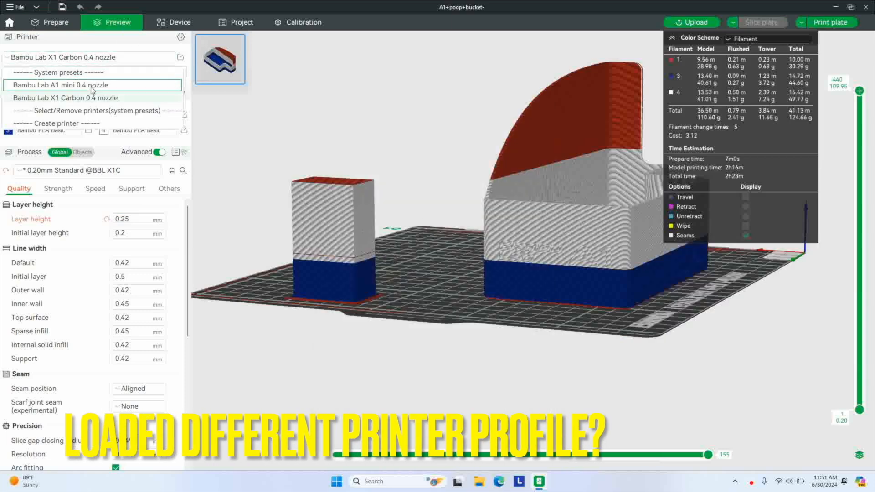
{"action": "left_click", "coordinate": [60, 85]}
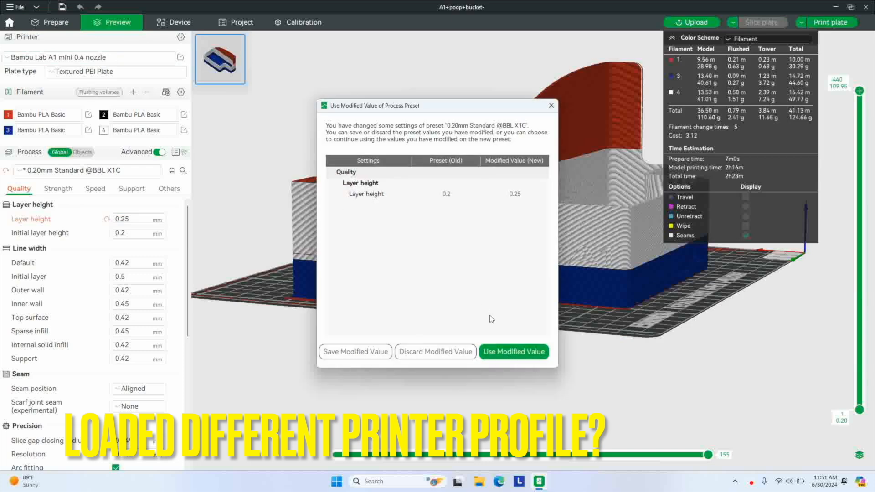
{"action": "left_click", "coordinate": [512, 351]}
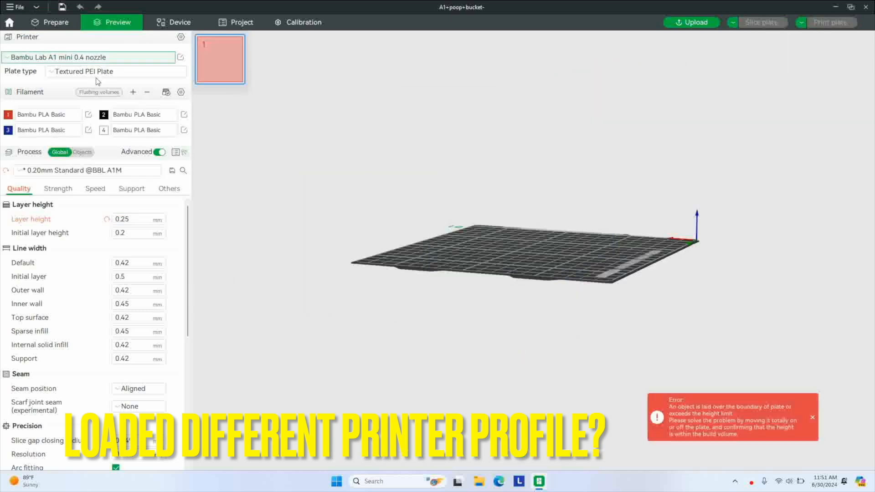
{"action": "left_click", "coordinate": [89, 57]}
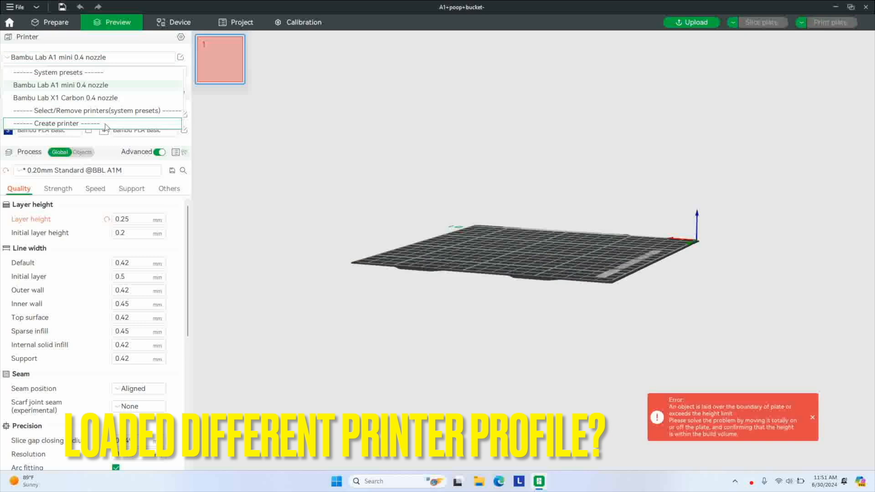
{"action": "left_click", "coordinate": [59, 123]}
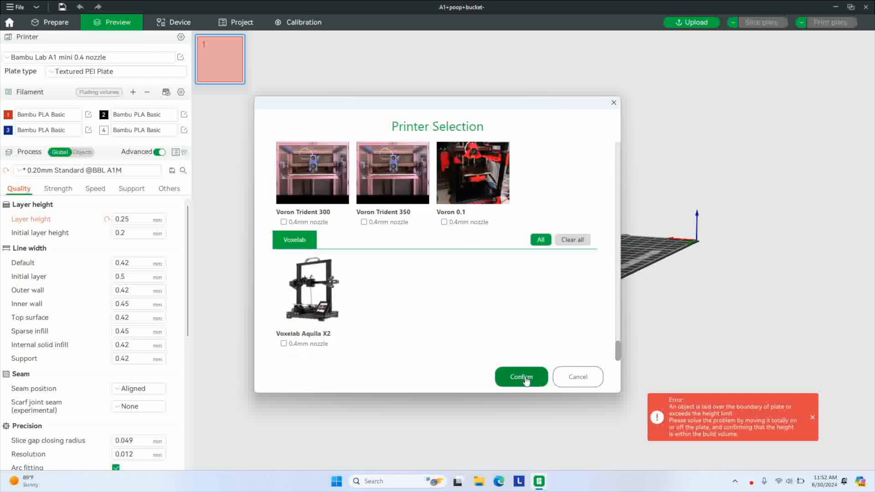
Confirm the printer model, set flushing multiplier to 0.5, and place the bucket on Plate 1
{"action": "left_click", "coordinate": [520, 377]}
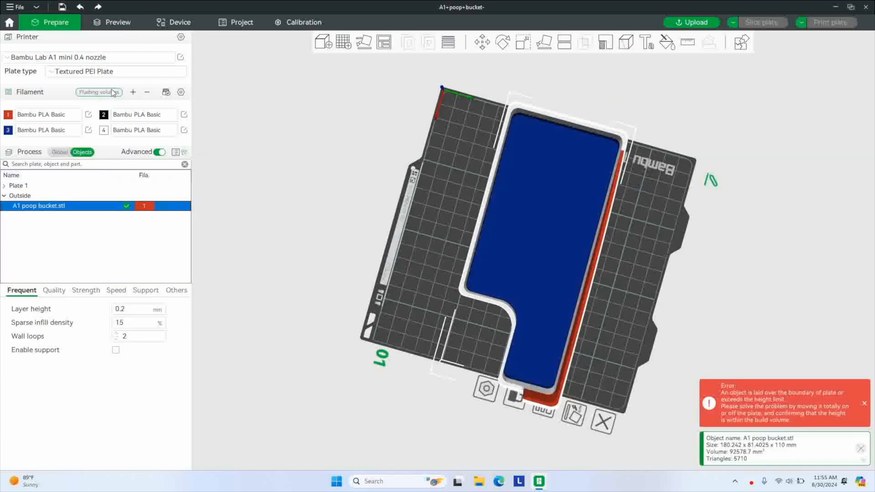
{"action": "left_click", "coordinate": [98, 92]}
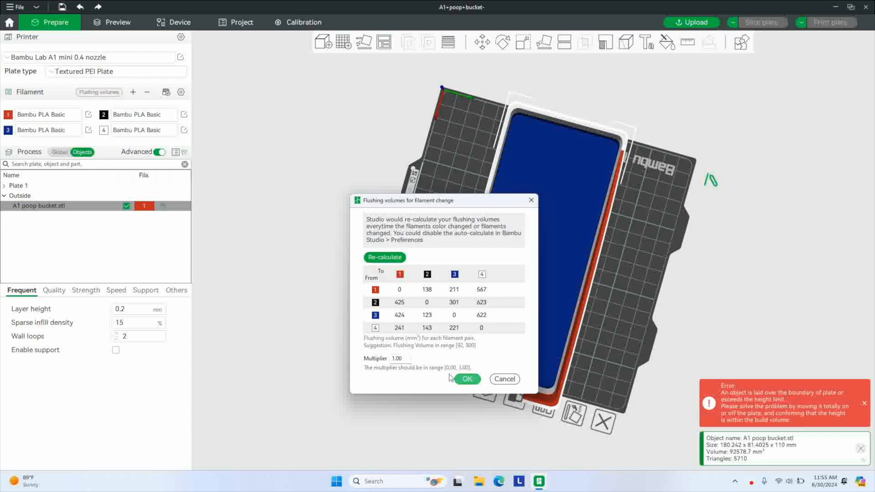
{"action": "type", "text": "0.5"}
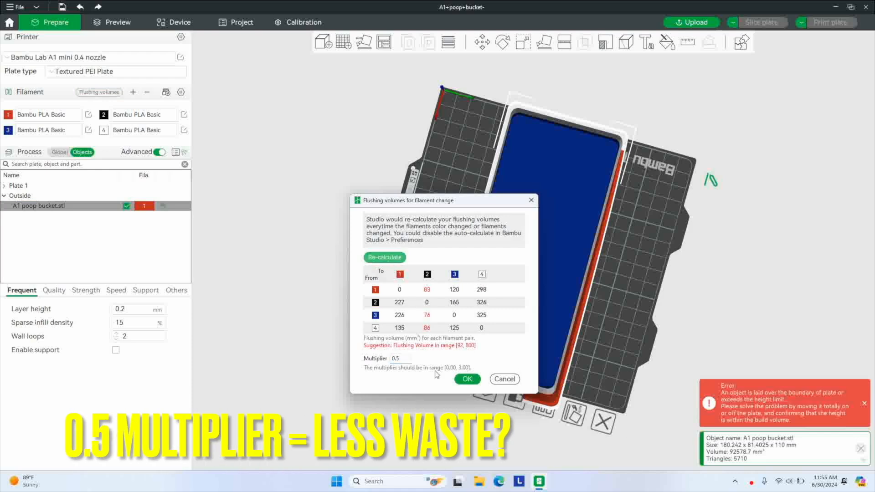
{"action": "left_click", "coordinate": [467, 379]}
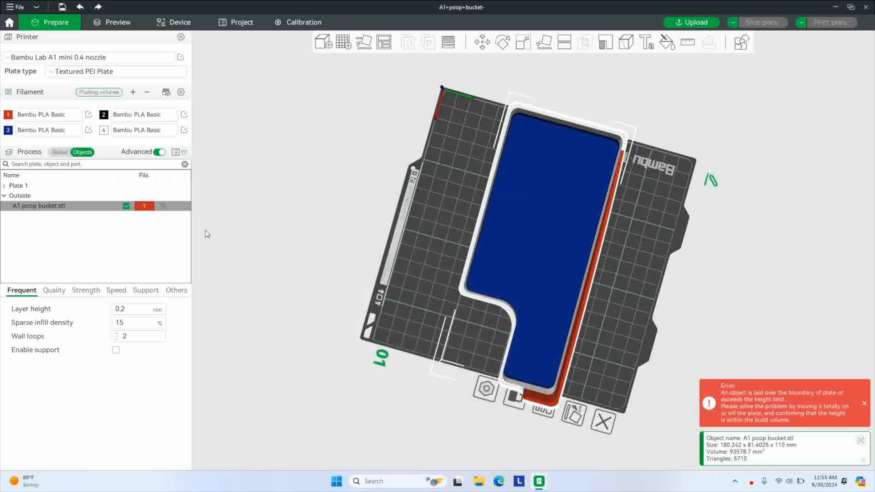
{"action": "mouse_move", "coordinate": [181, 92]}
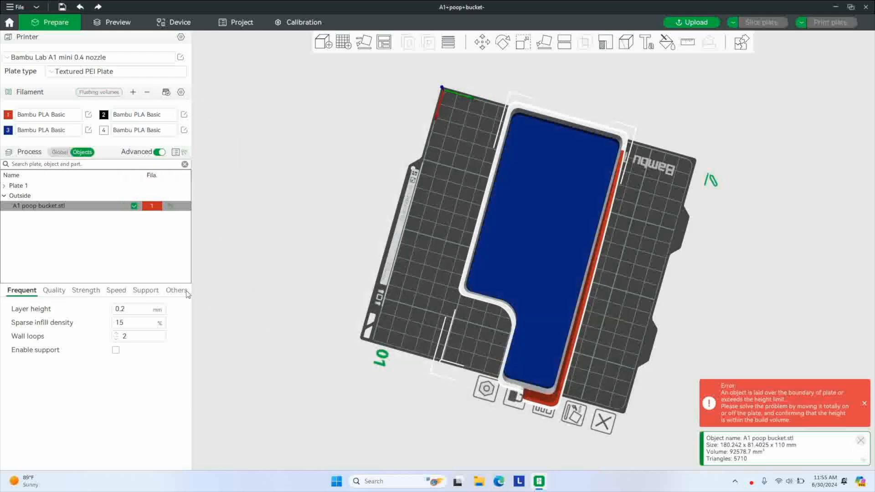
{"action": "left_click", "coordinate": [176, 290]}
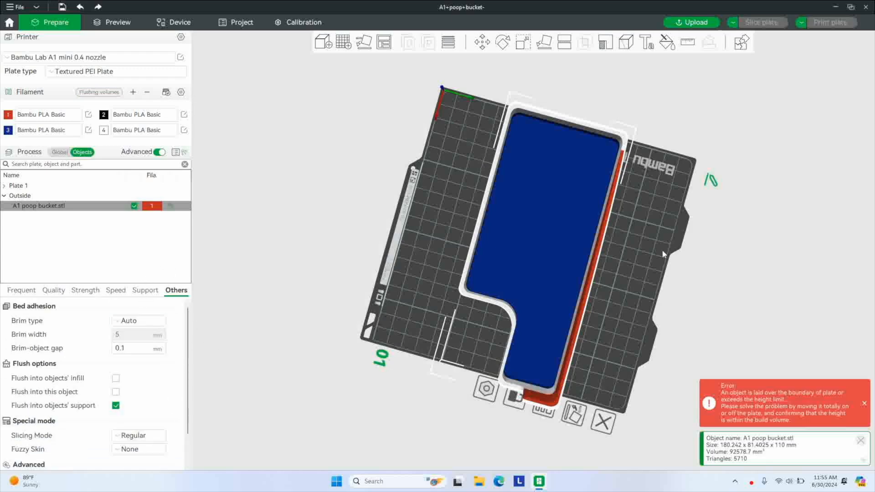
{"action": "left_click", "coordinate": [522, 42]}
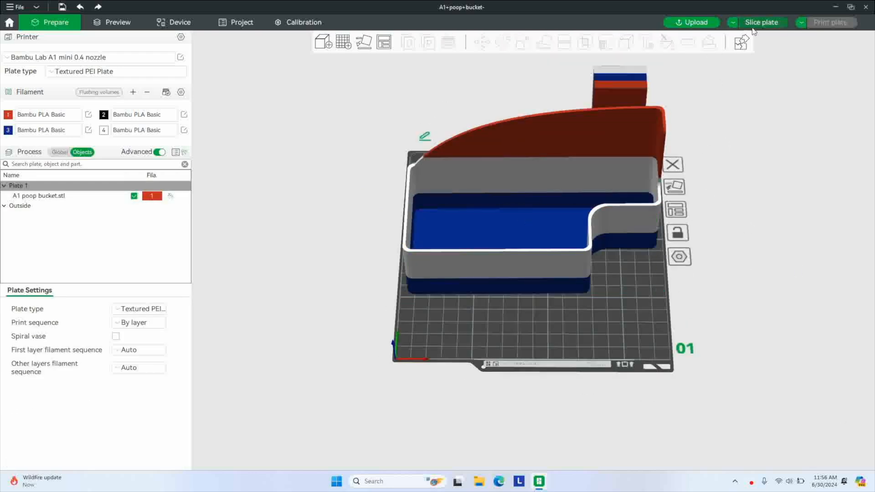
Slice the plate (2h46m, 105.68 g) and send the print job to the A1 mini
{"action": "left_click", "coordinate": [761, 22]}
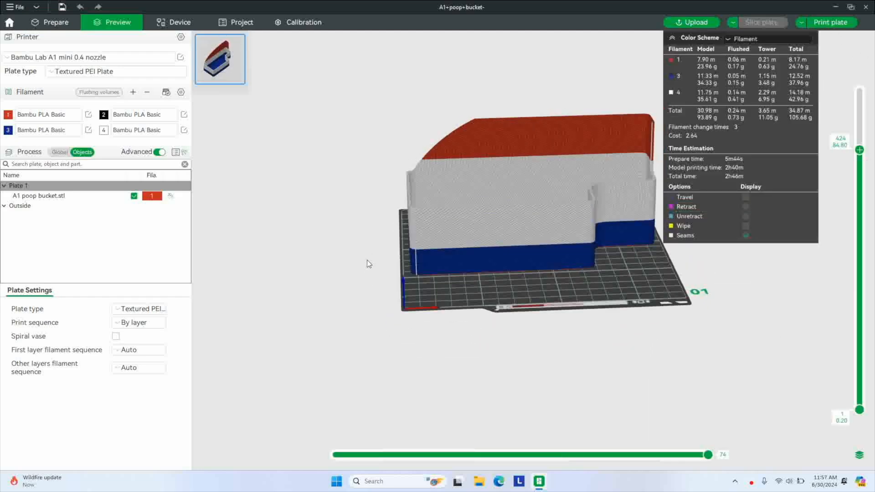
{"action": "left_click", "coordinate": [830, 22]}
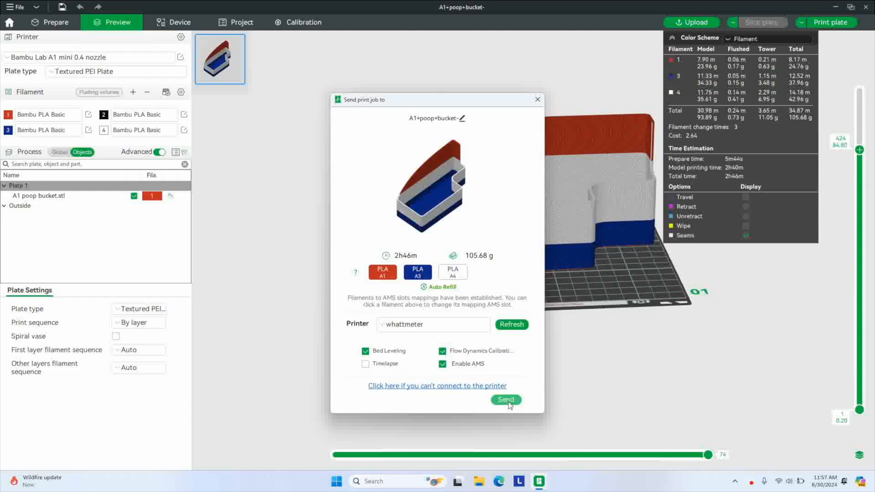
{"action": "left_click", "coordinate": [504, 399]}
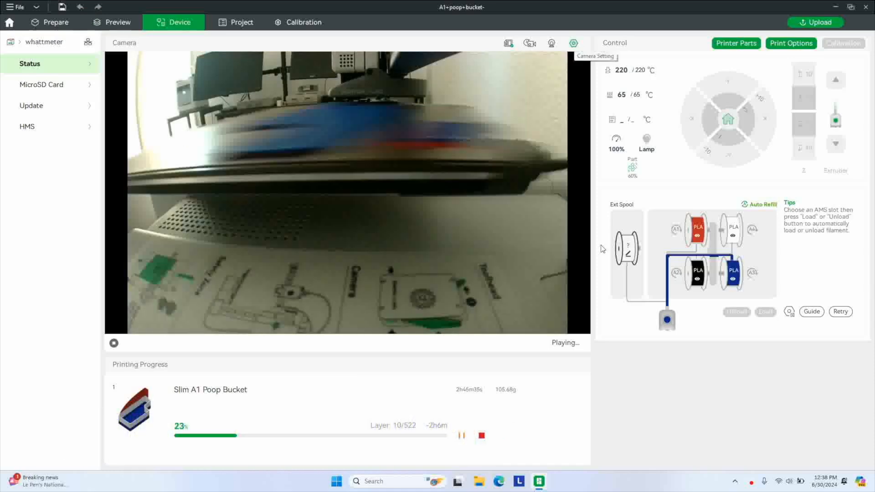
{"action": "left_click", "coordinate": [50, 22]}
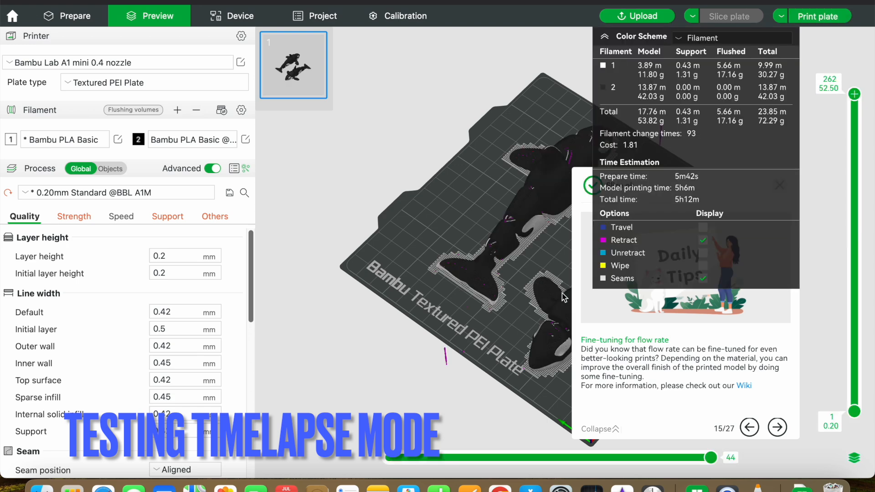
{"action": "mouse_move", "coordinate": [832, 29]}
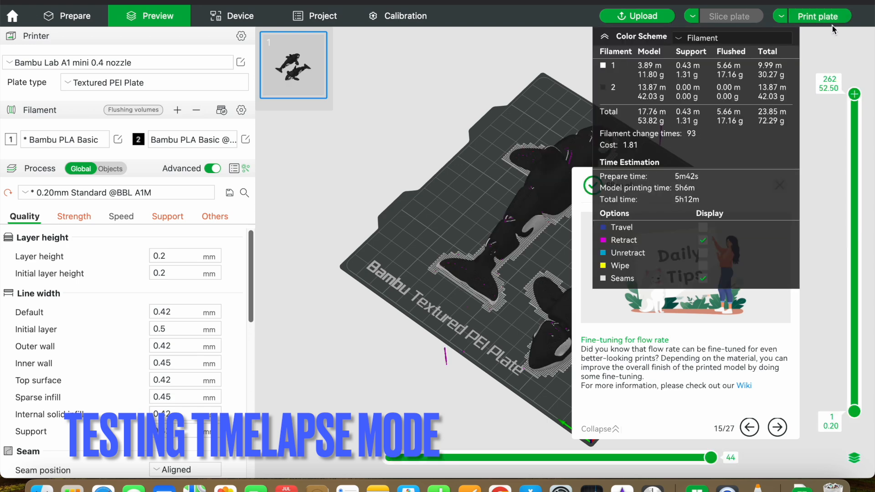
Cancel the timelapse warning from Print plate and set Timelapse to Smooth under Others
{"action": "left_click", "coordinate": [818, 15]}
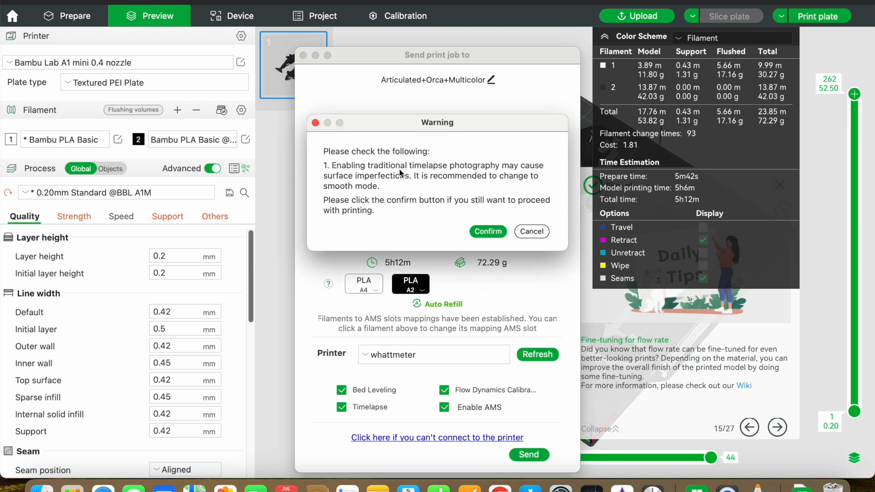
{"action": "mouse_move", "coordinate": [427, 219]}
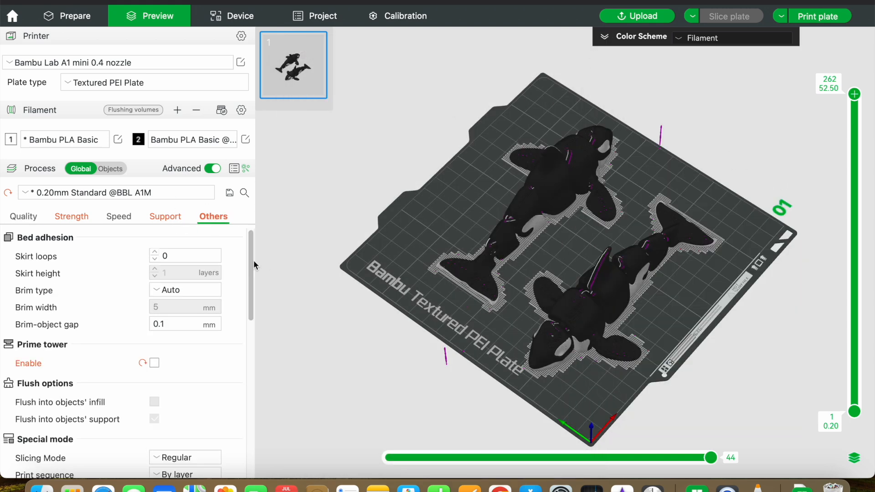
{"action": "scroll", "scroll_direction": "down", "scroll_amount": 3}
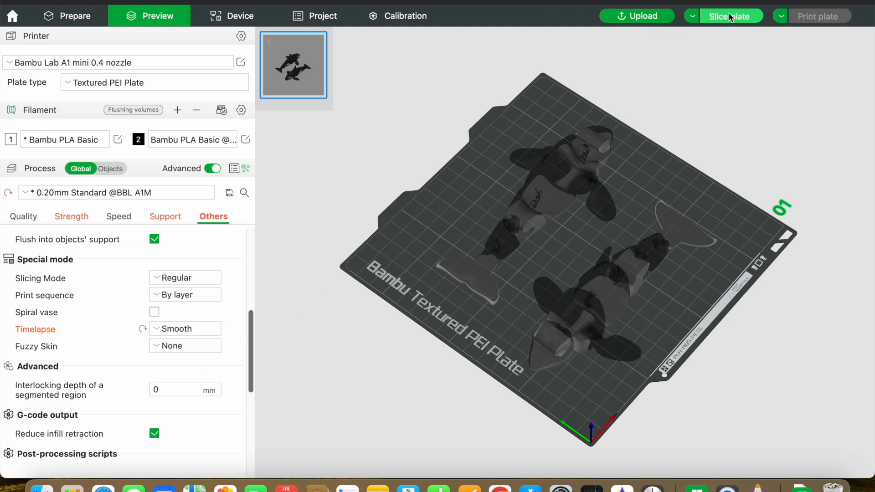
Re-slice the orca plate with a wipe tower, send it to print, and record the camera
{"action": "left_click", "coordinate": [731, 15]}
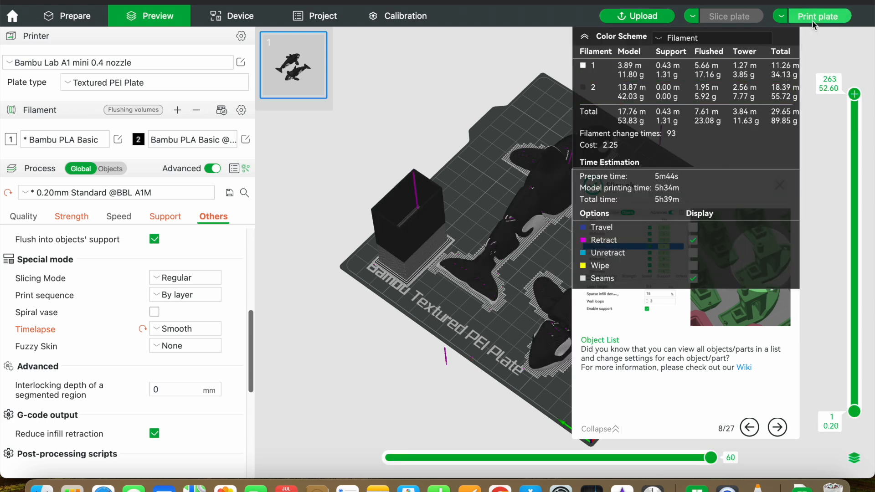
{"action": "left_click", "coordinate": [819, 15]}
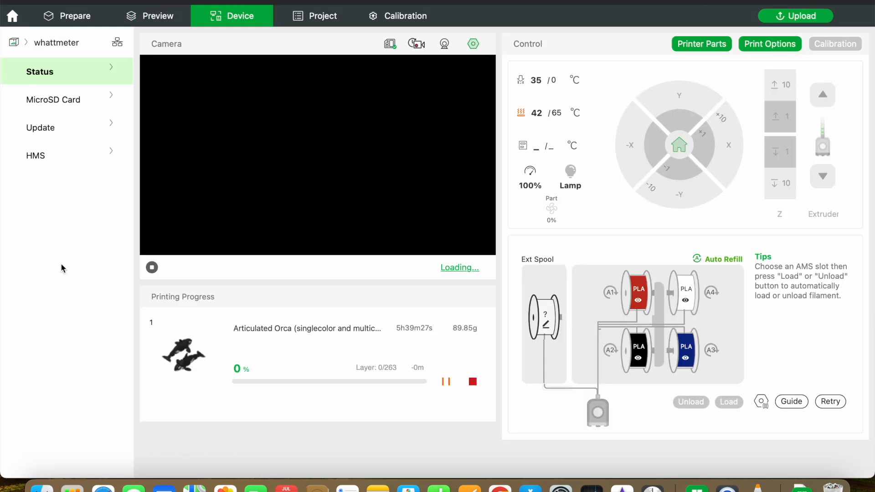
{"action": "left_click", "coordinate": [445, 44]}
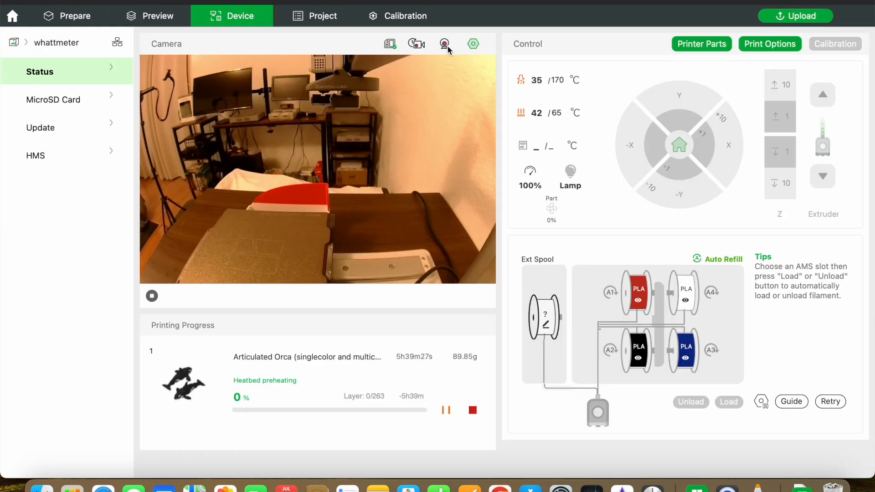
{"action": "mouse_move", "coordinate": [415, 44]}
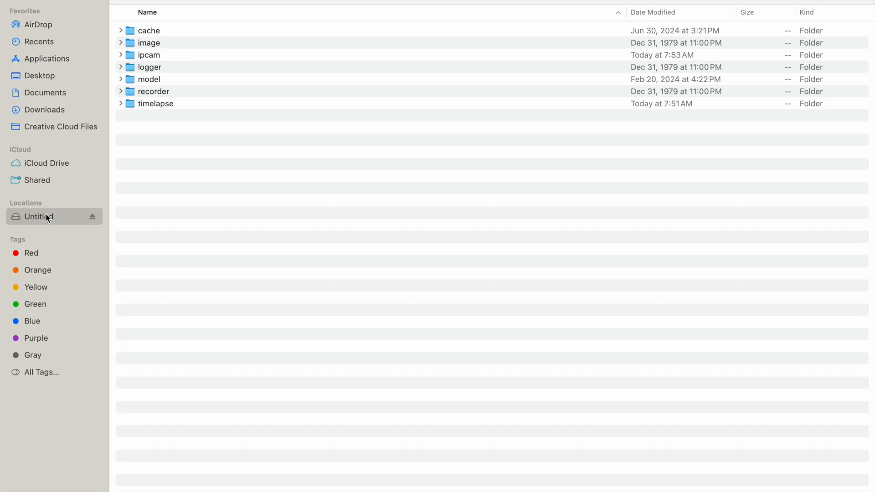
{"action": "mouse_move", "coordinate": [209, 202]}
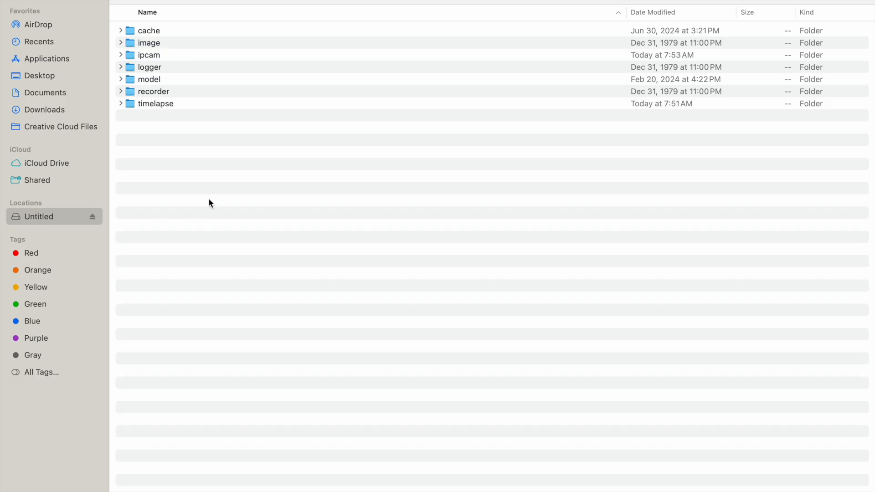
Open the Untitled drive's timelapse folder and play the 38.7 MB AVI file in VLC
{"action": "left_click", "coordinate": [156, 104]}
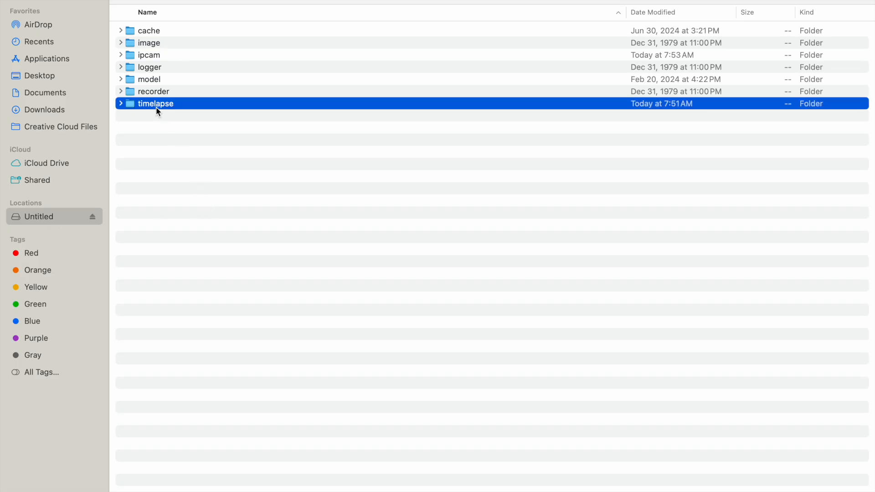
{"action": "double_click", "coordinate": [156, 103]}
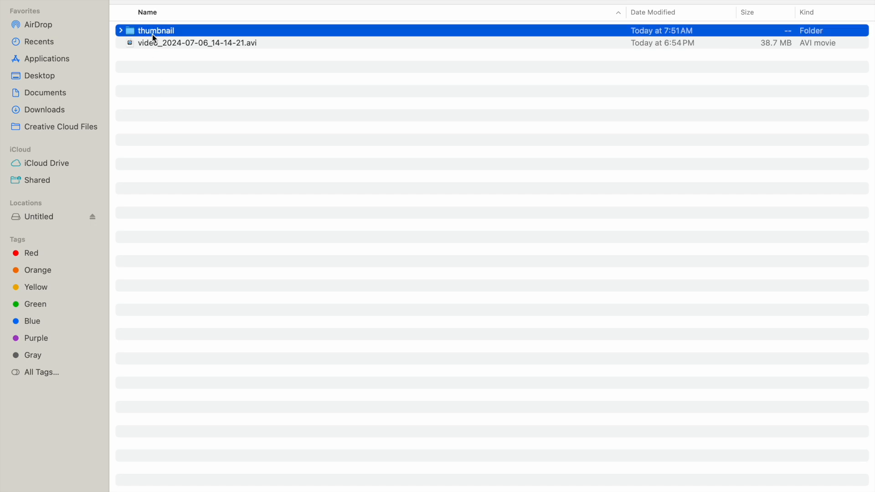
{"action": "right_click", "coordinate": [197, 42]}
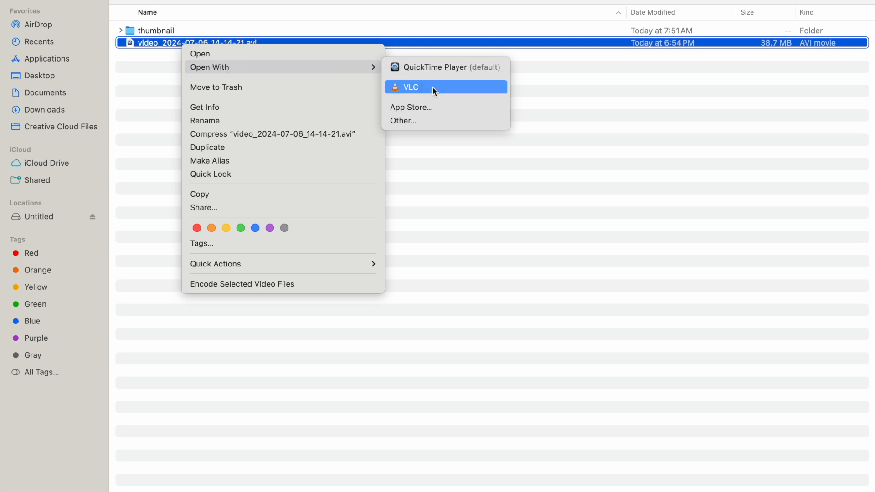
{"action": "left_click", "coordinate": [410, 86]}
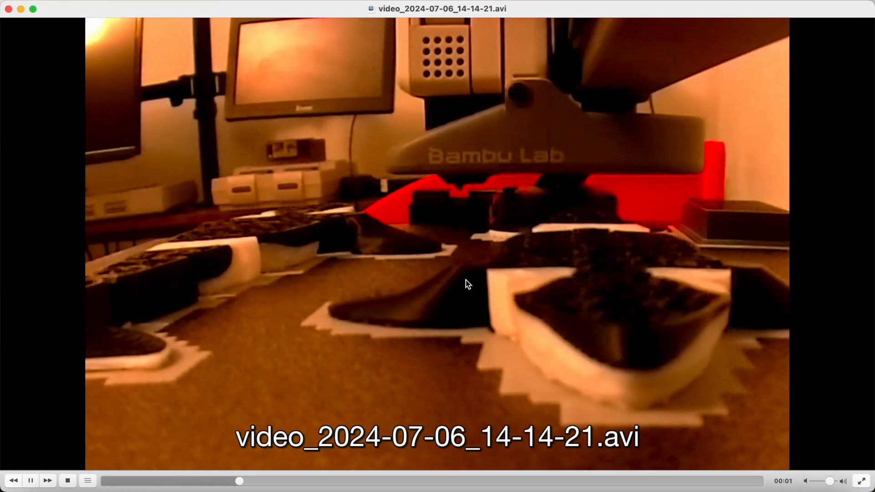